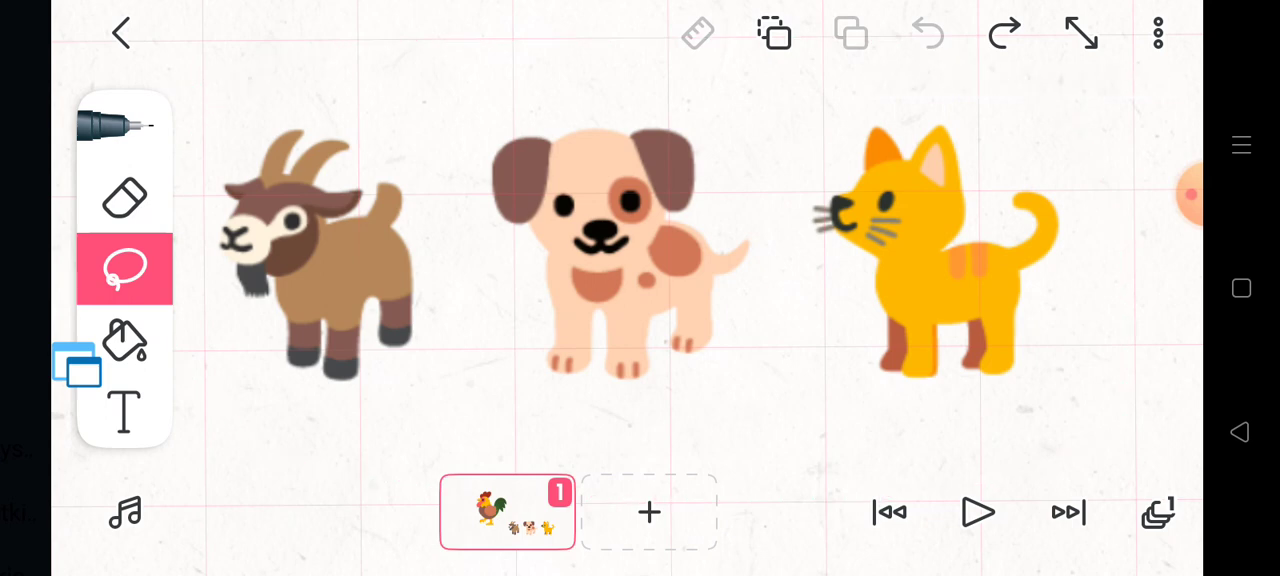
Redo to restore the shrunken goat, dog and cat beside the rooster on frame 1.
left_click(1080, 33)
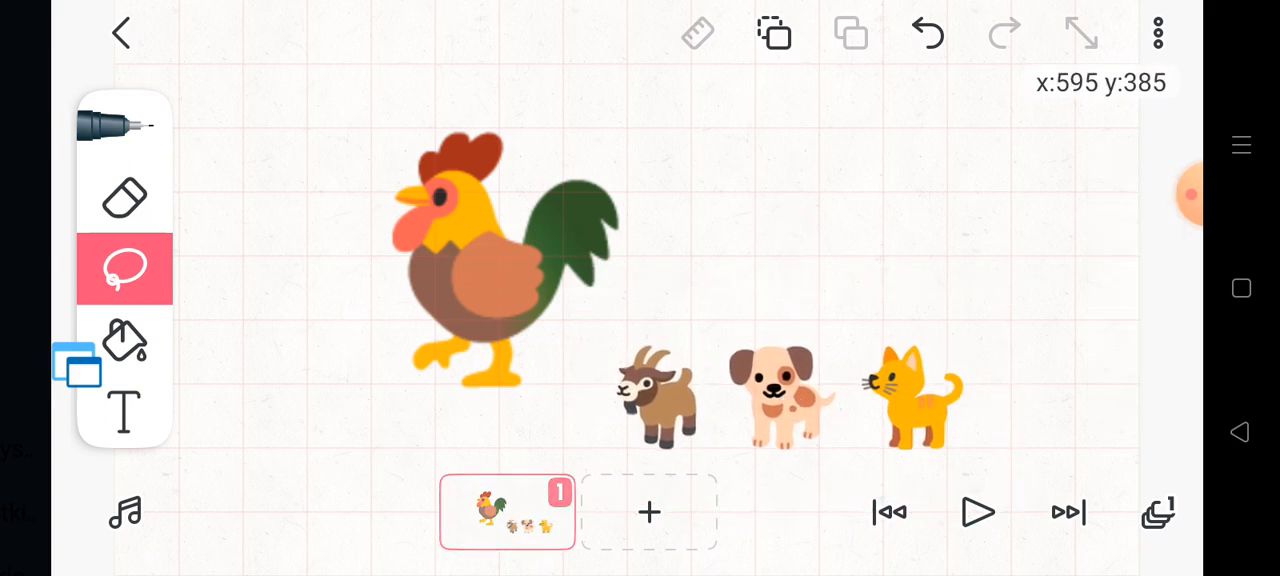
Draw teardrop bread-chunk outlines above the animals, undoing the stray left stroke.
left_click(125, 125)
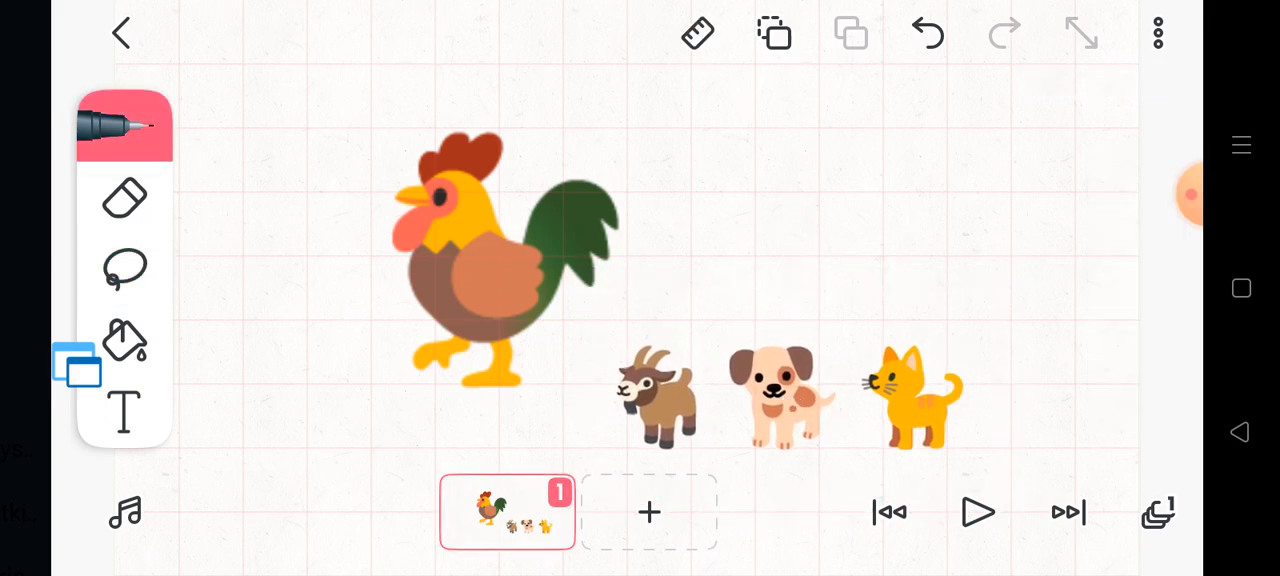
left_click_drag(910, 130, 895, 285)
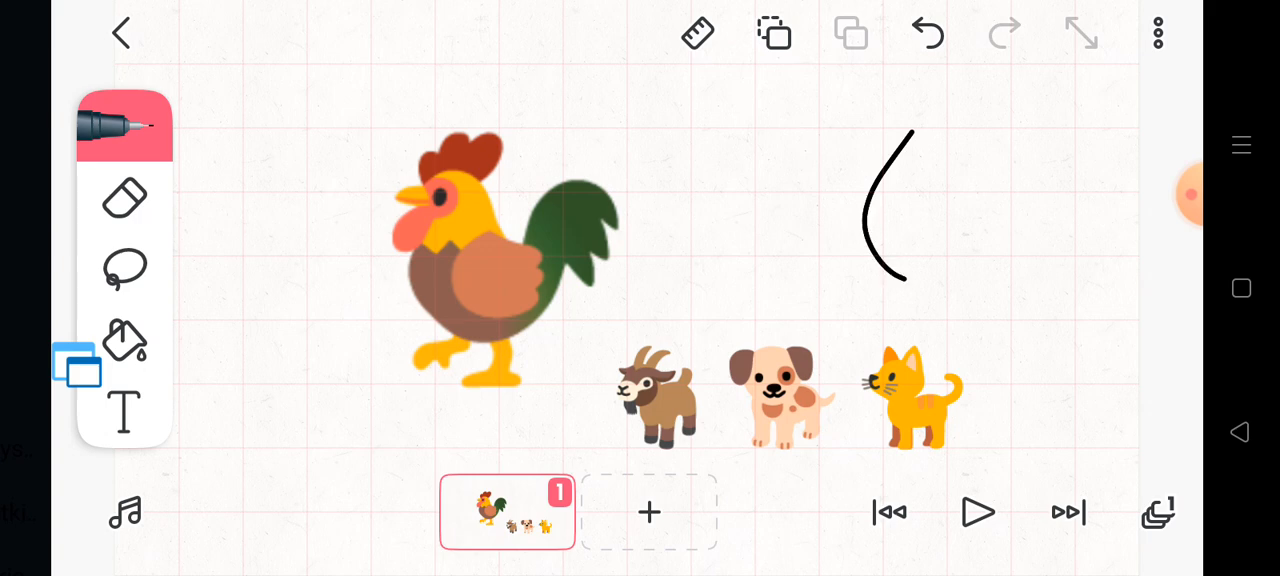
left_click_drag(910, 130, 910, 290)
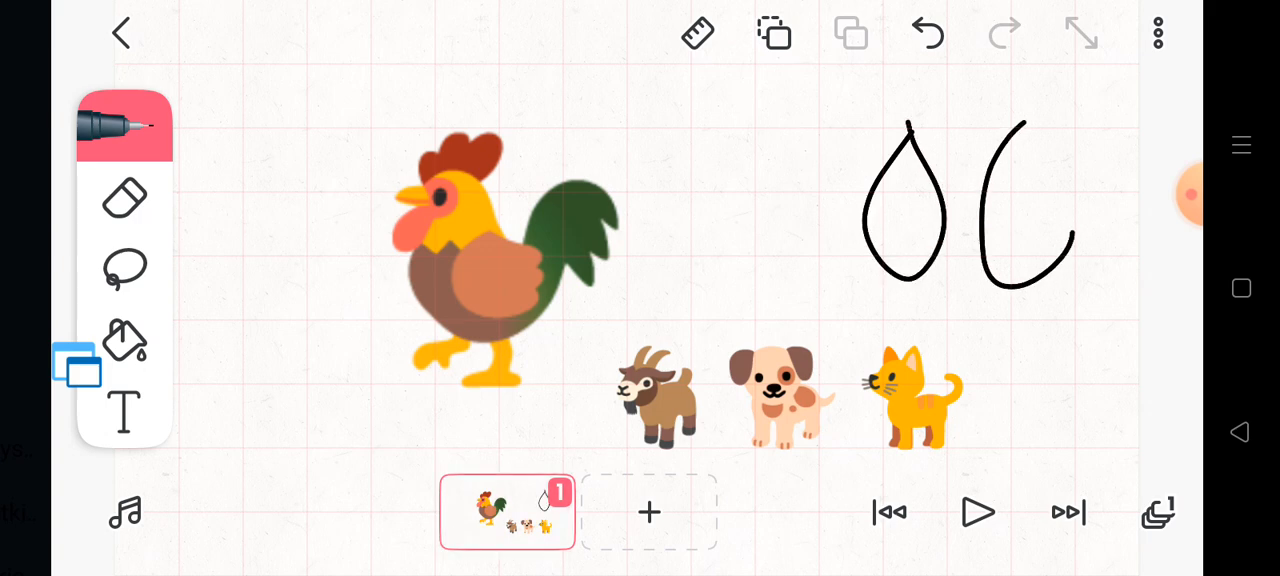
left_click_drag(760, 120, 710, 290)
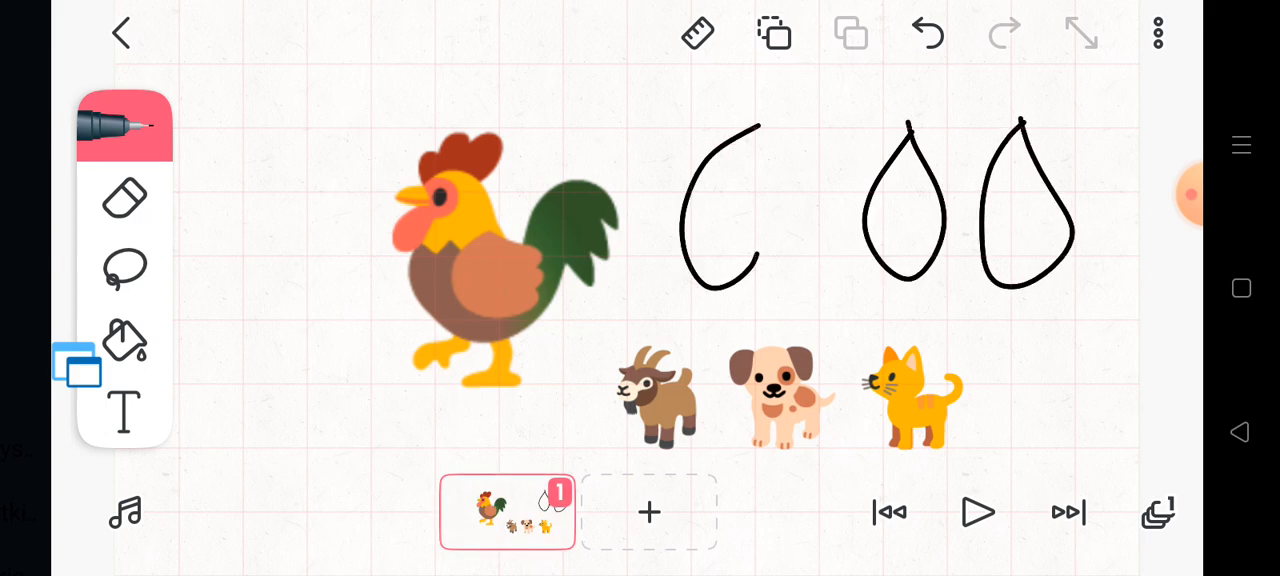
left_click(926, 33)
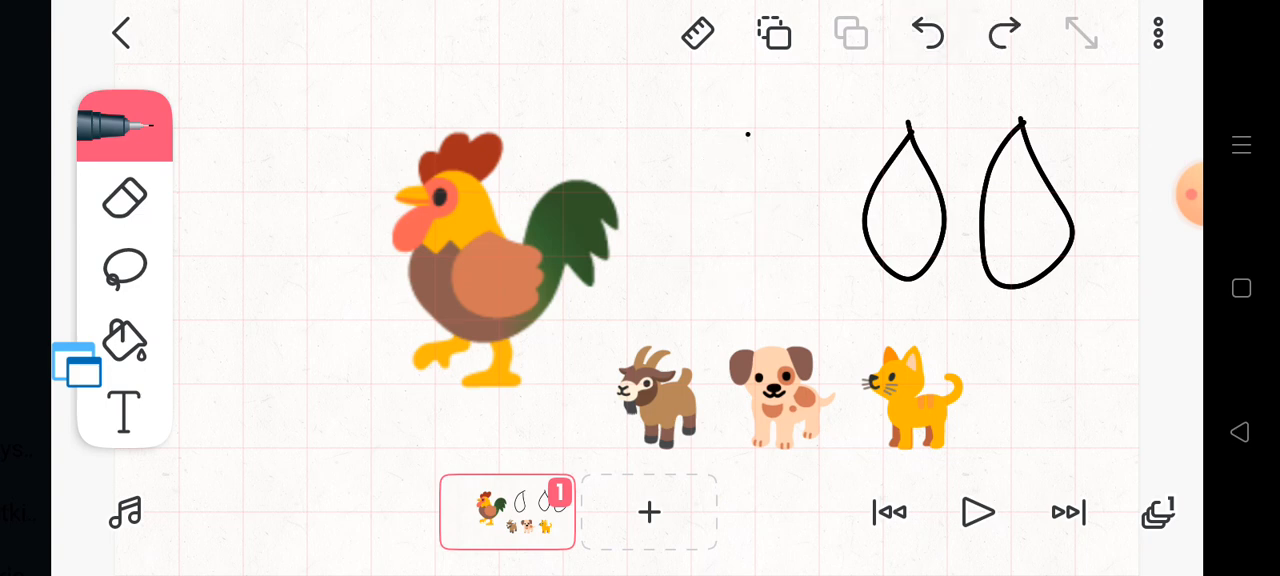
Fill the teardrop bread chunks with orange.
left_click(124, 340)
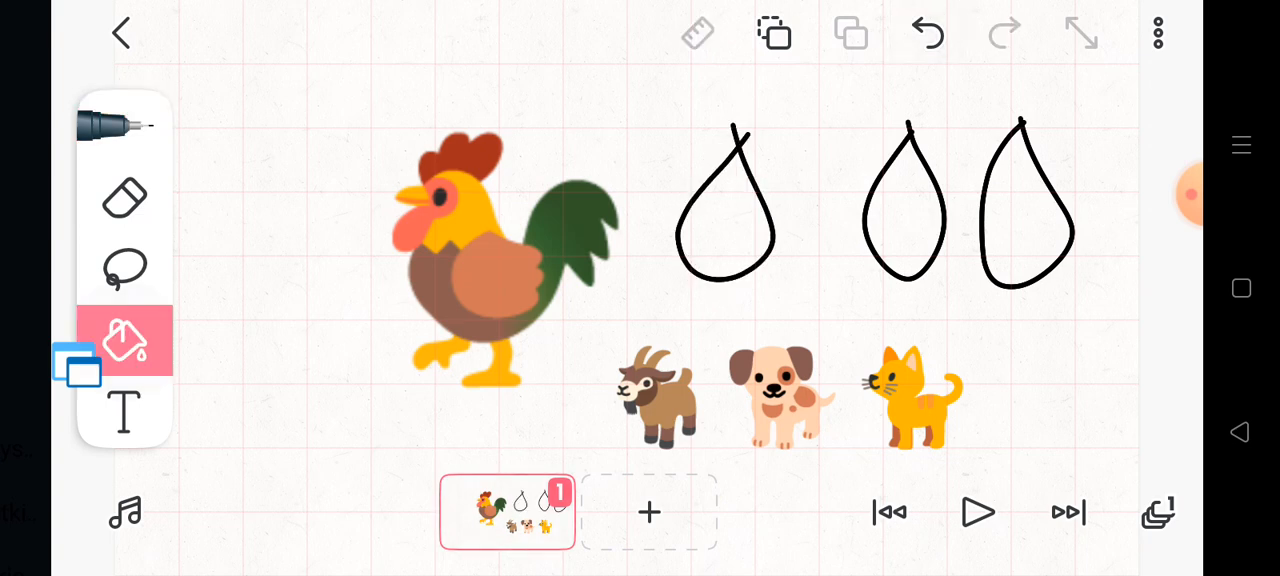
left_click(124, 340)
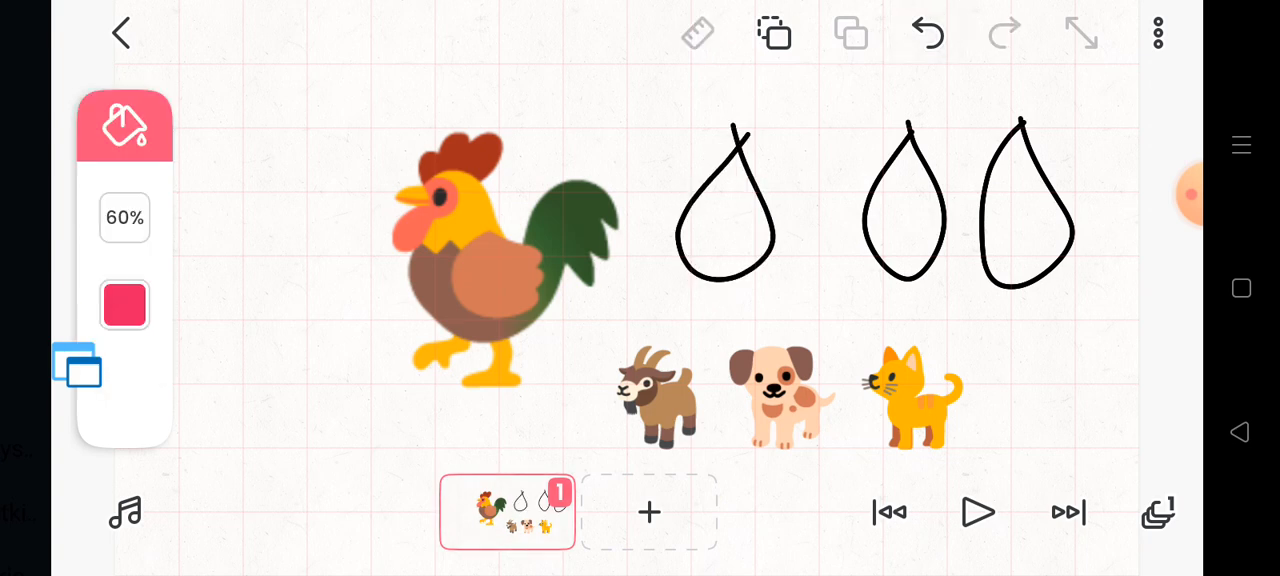
left_click(124, 305)
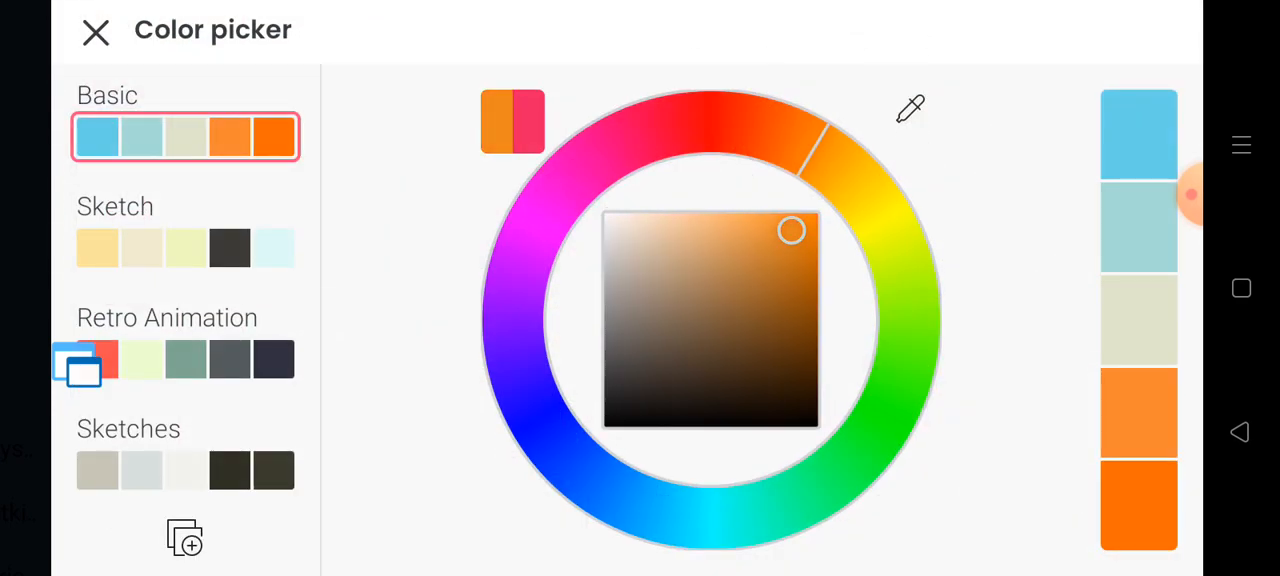
left_click(96, 31)
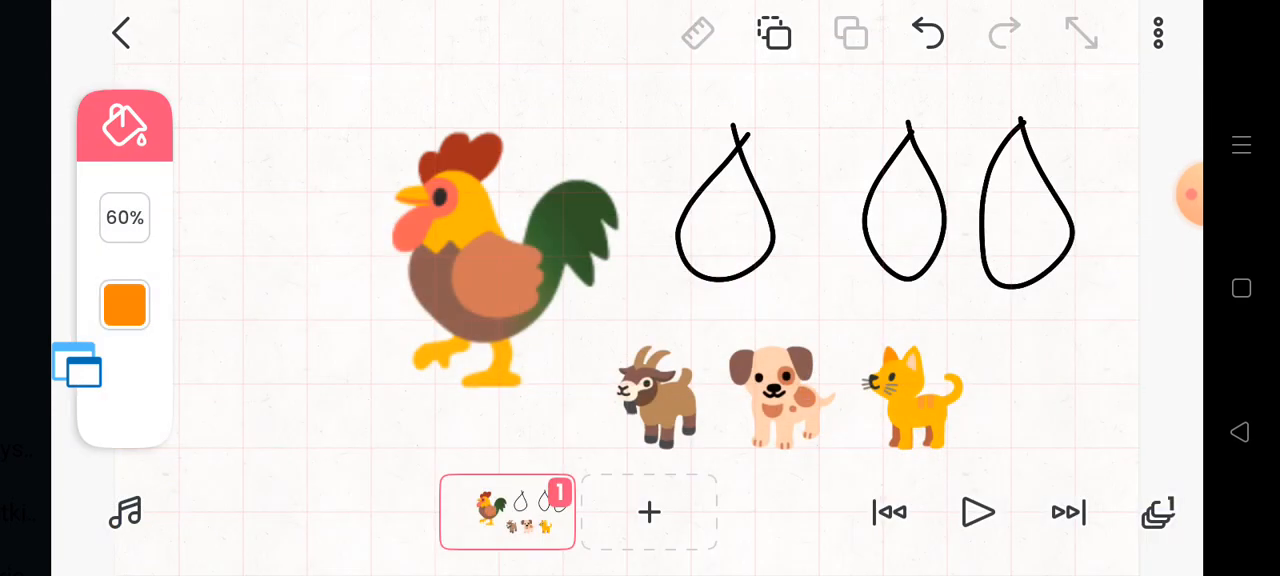
left_click(1020, 210)
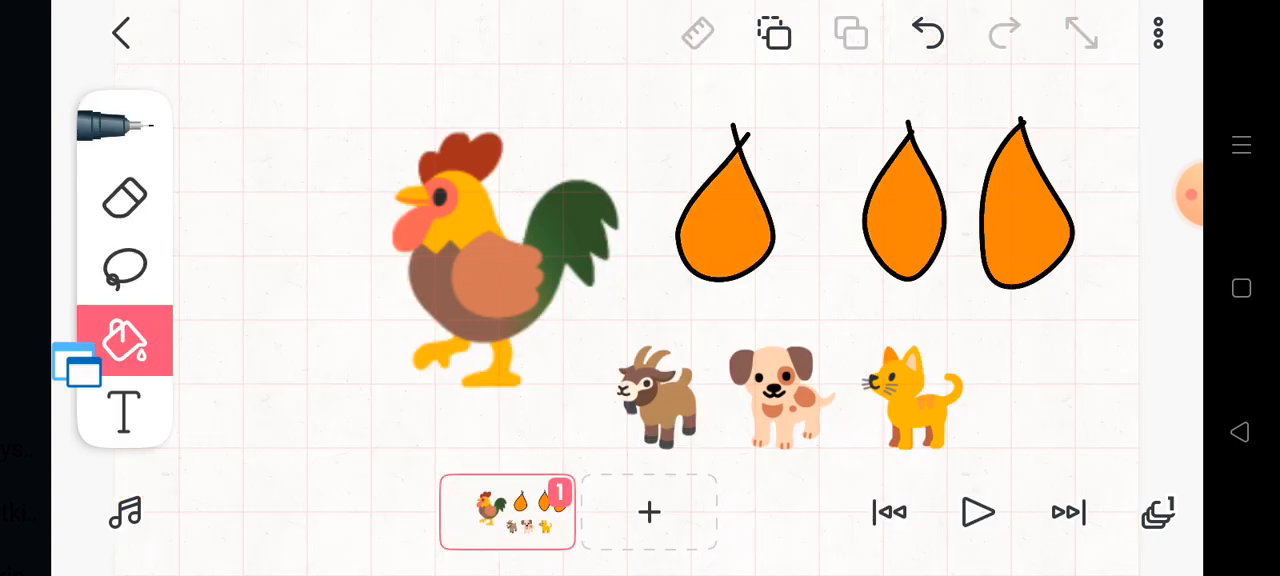
Switch to the Lasso tool and add an empty frame 2 to the timeline.
left_click(124, 268)
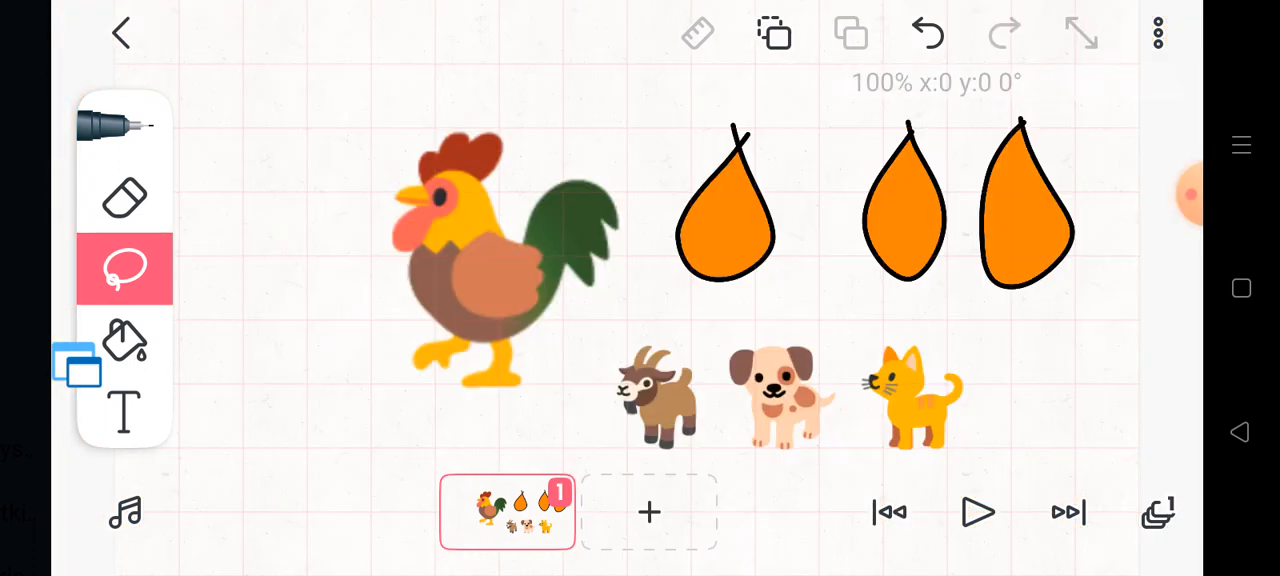
left_click(730, 200)
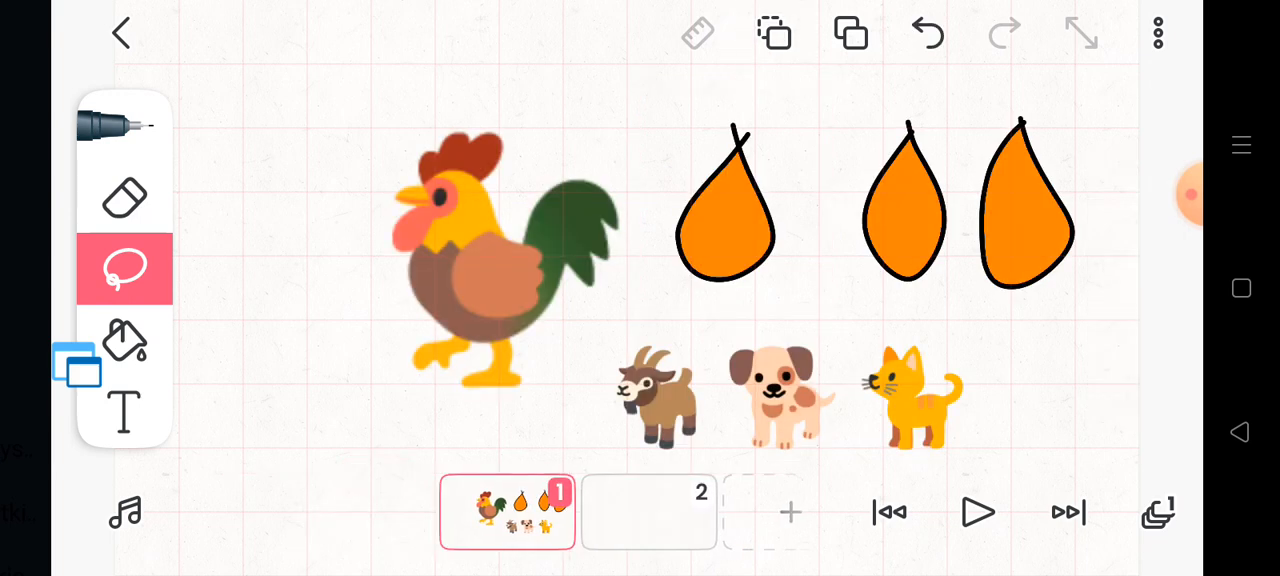
Draw a large orange-filled loaf on frame 2 and remove frame 1's bread chunks.
left_click(648, 512)
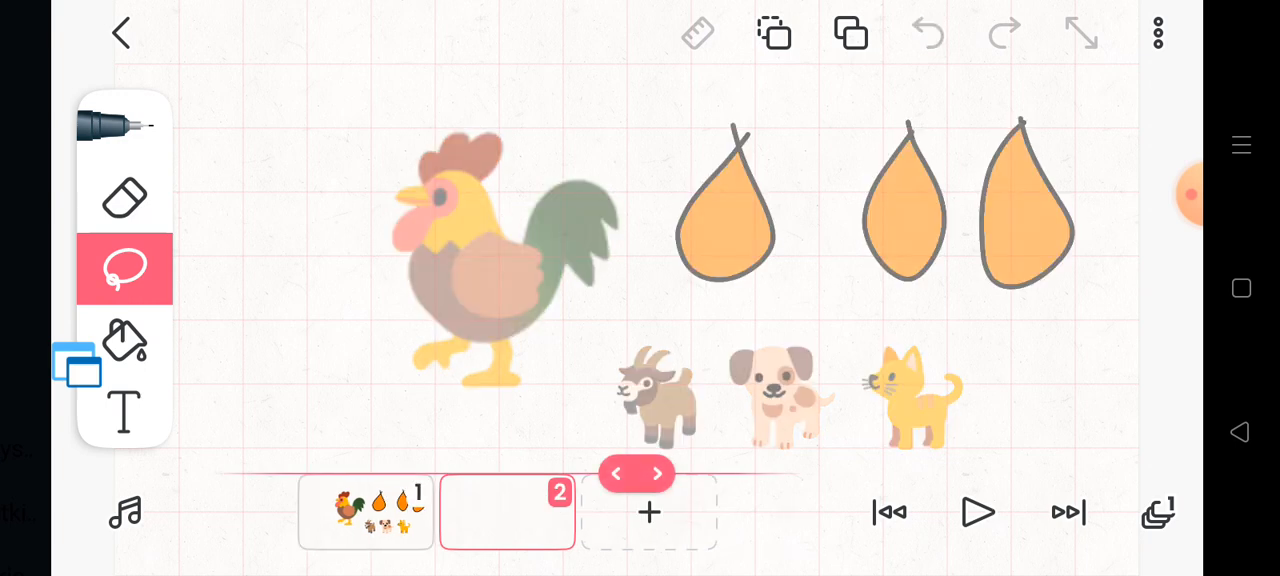
left_click_drag(450, 210, 995, 312)
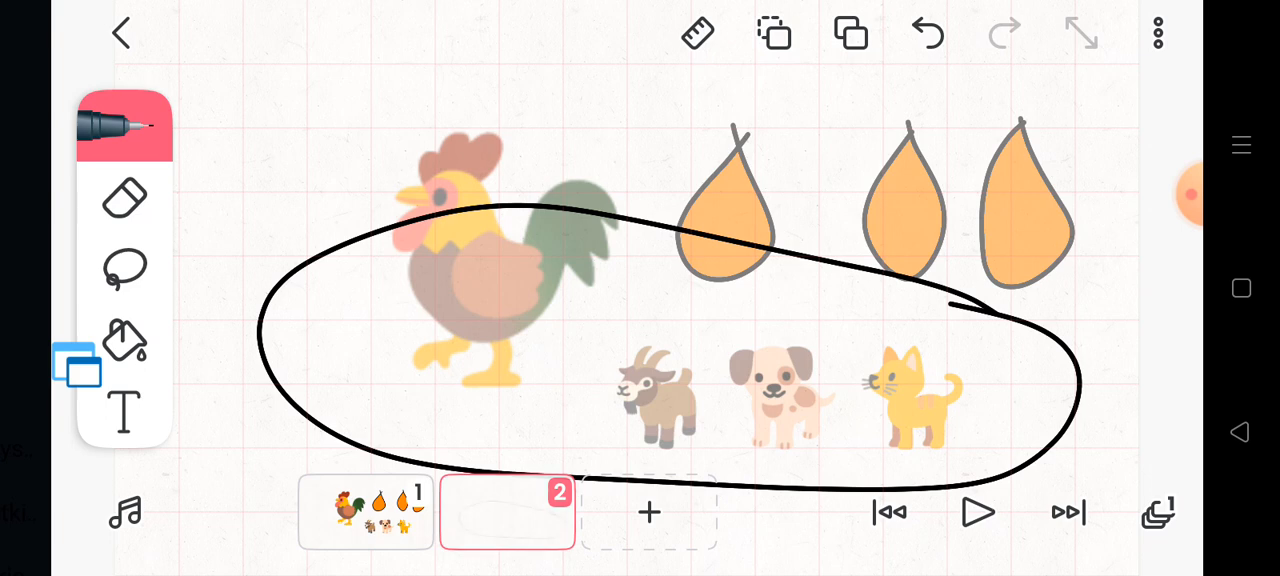
left_click(124, 340)
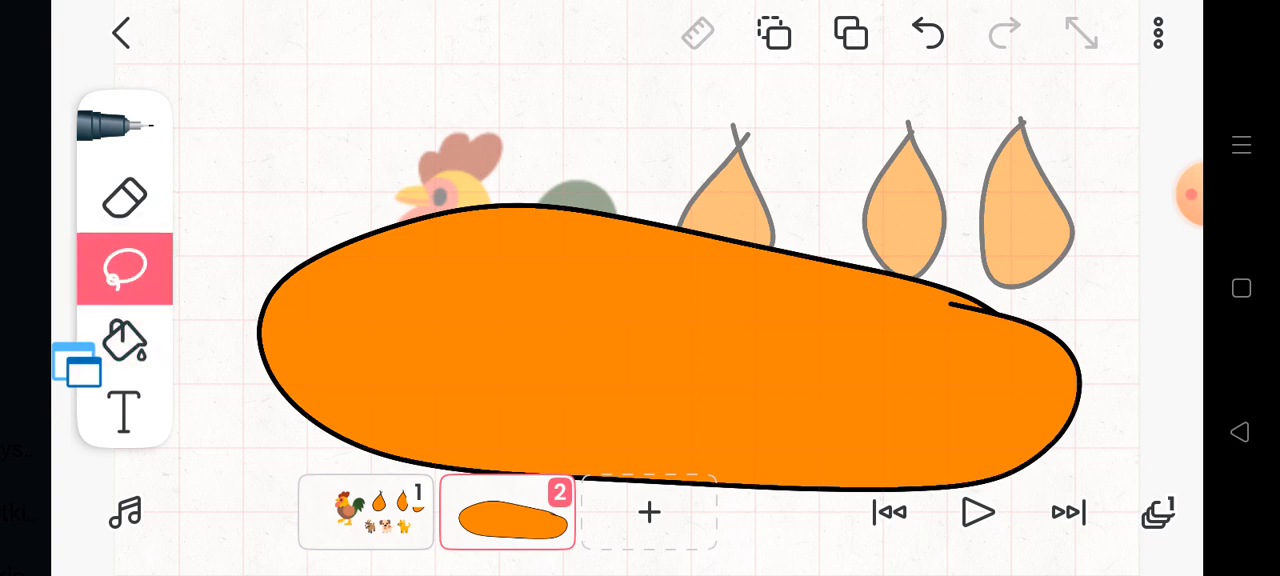
left_click_drag(660, 350, 730, 70)
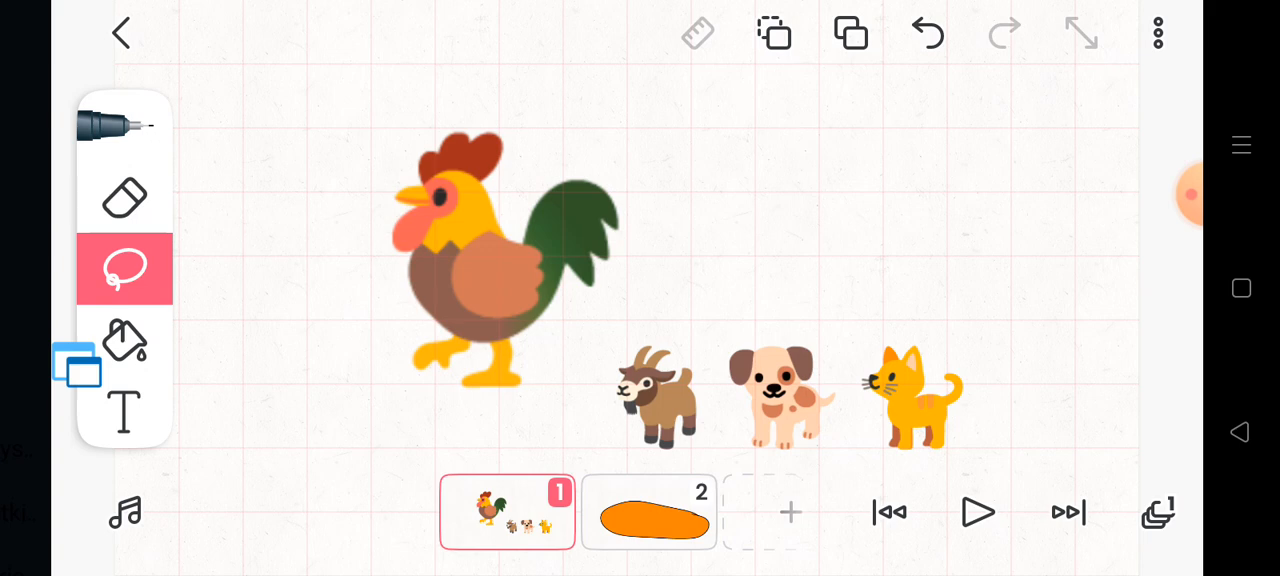
Draw wheat stalks rising from the loaf on frame 2 and fill the wheat heads with orange.
left_click(648, 511)
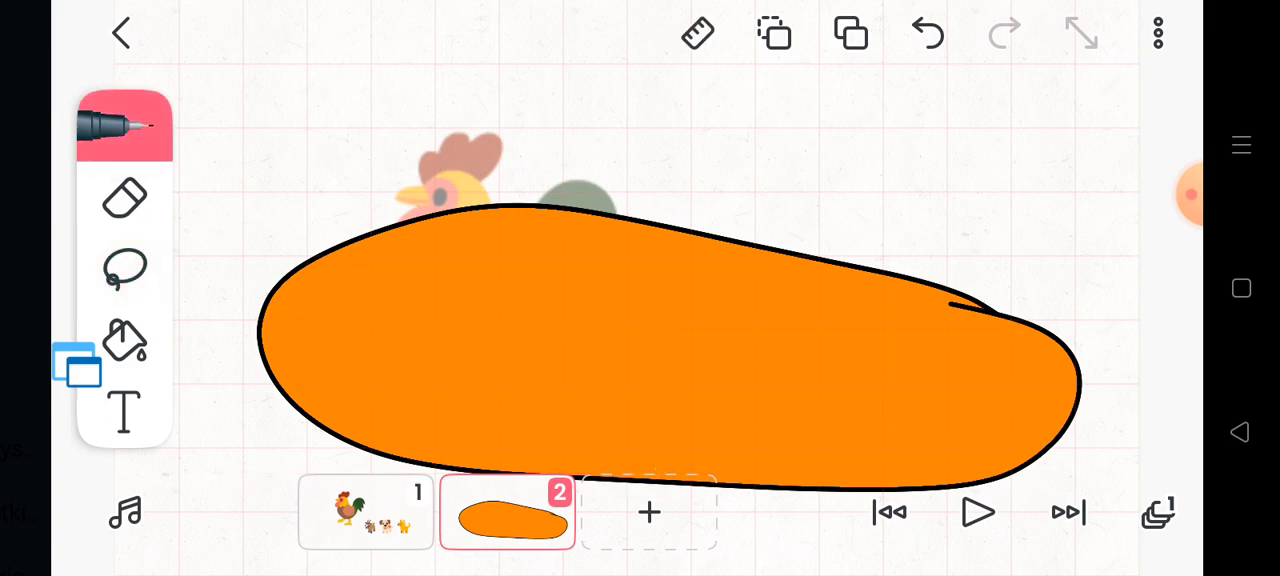
left_click_drag(515, 360, 525, 50)
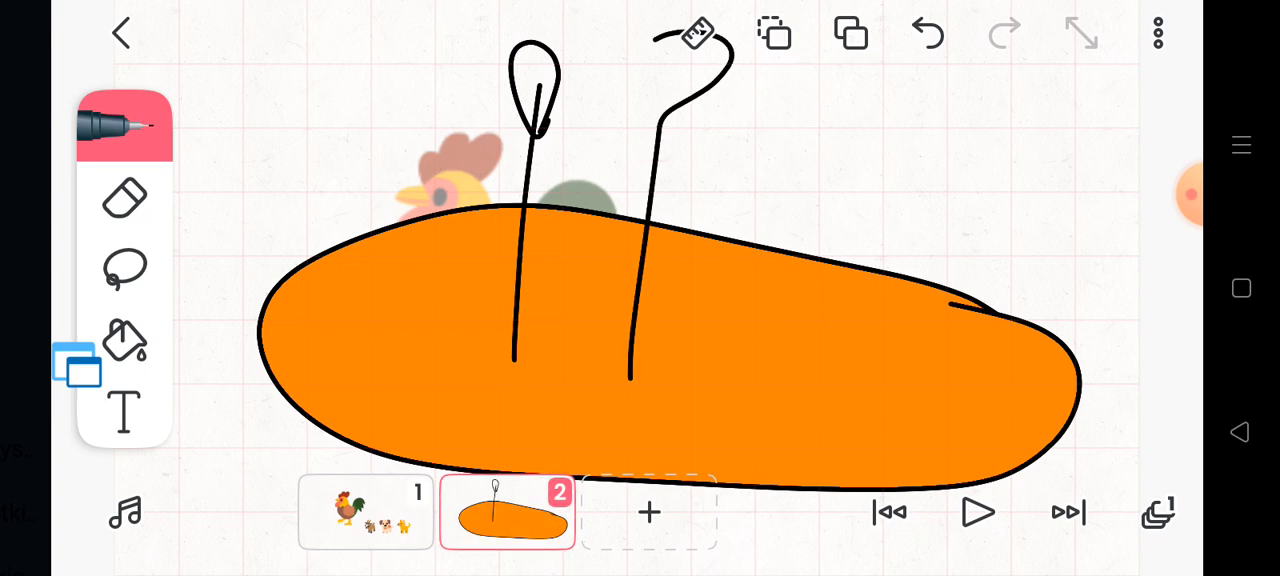
left_click(925, 33)
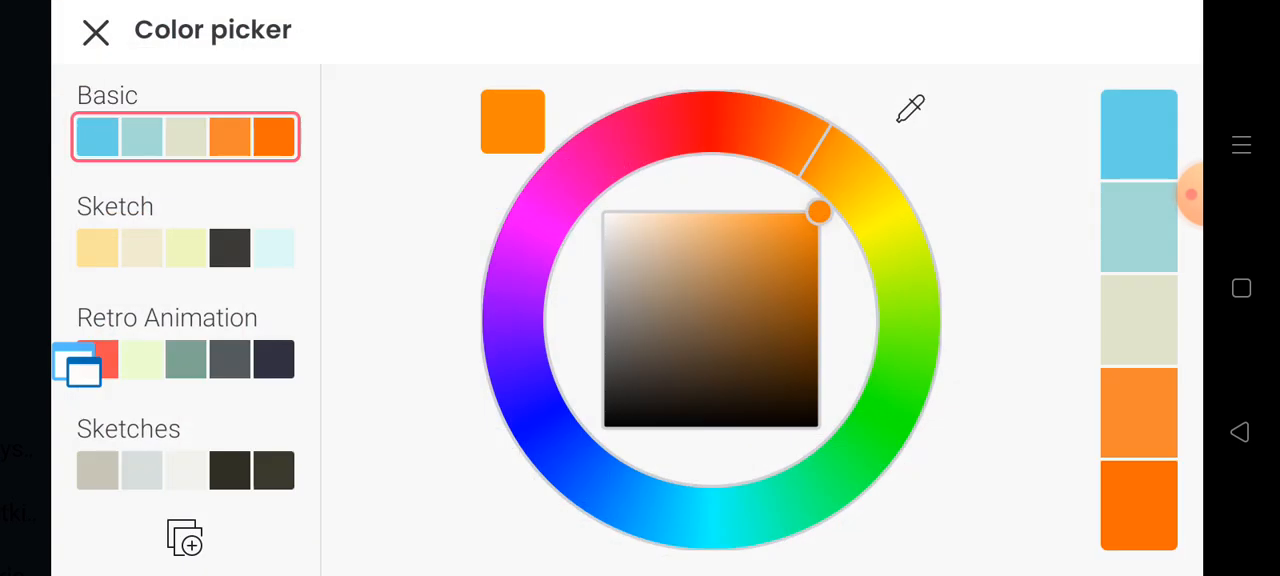
left_click(96, 31)
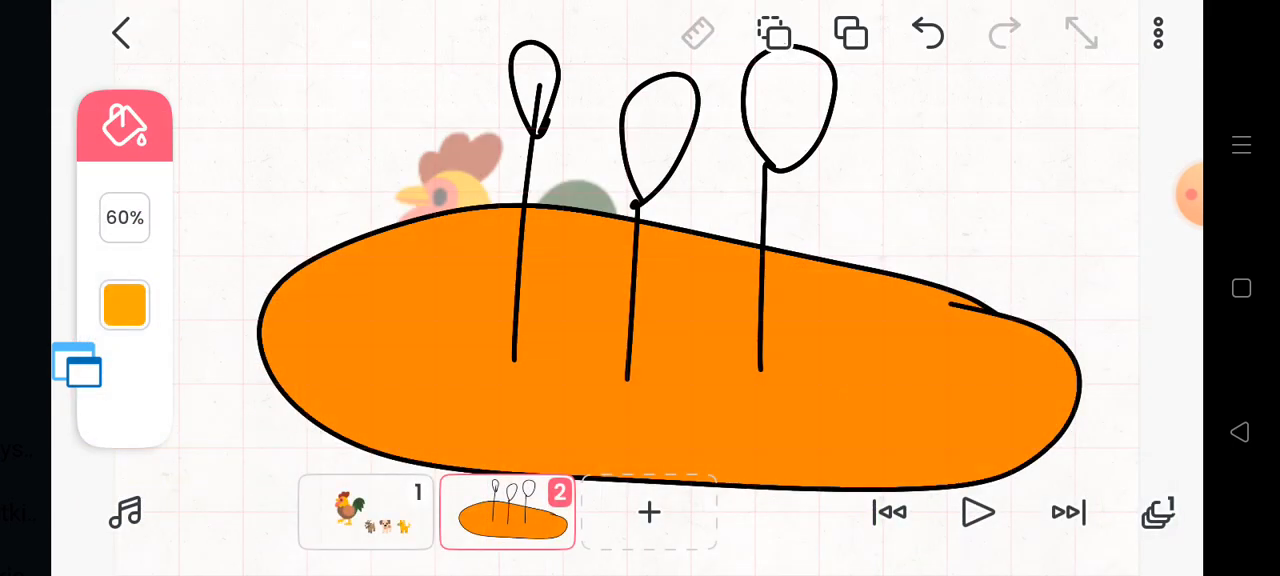
left_click(660, 120)
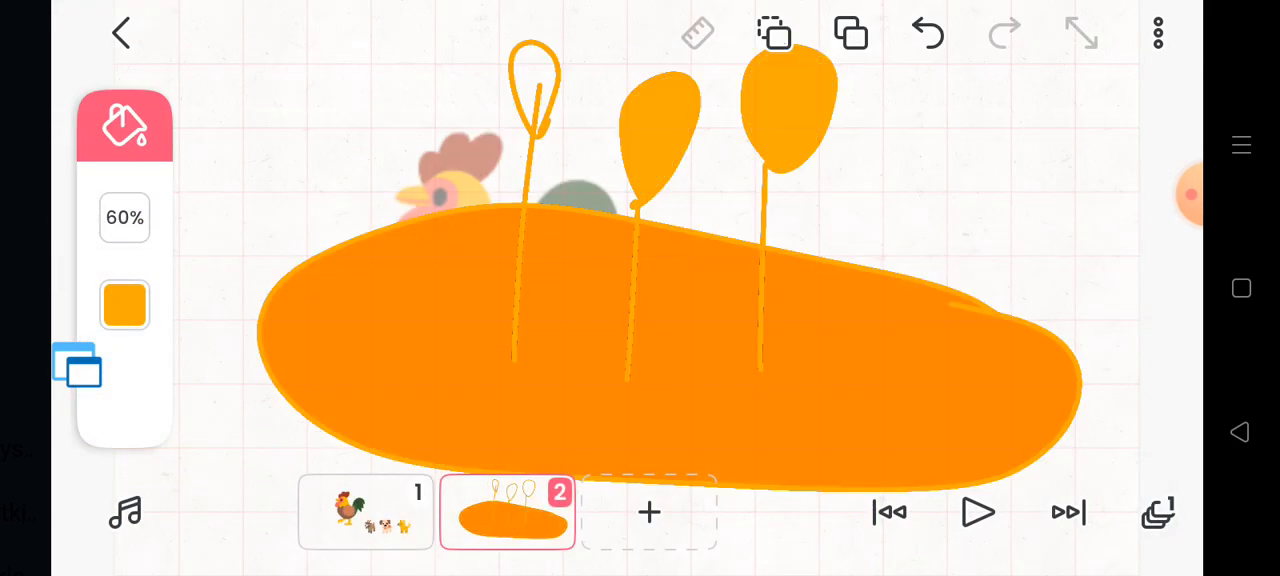
left_click(507, 512)
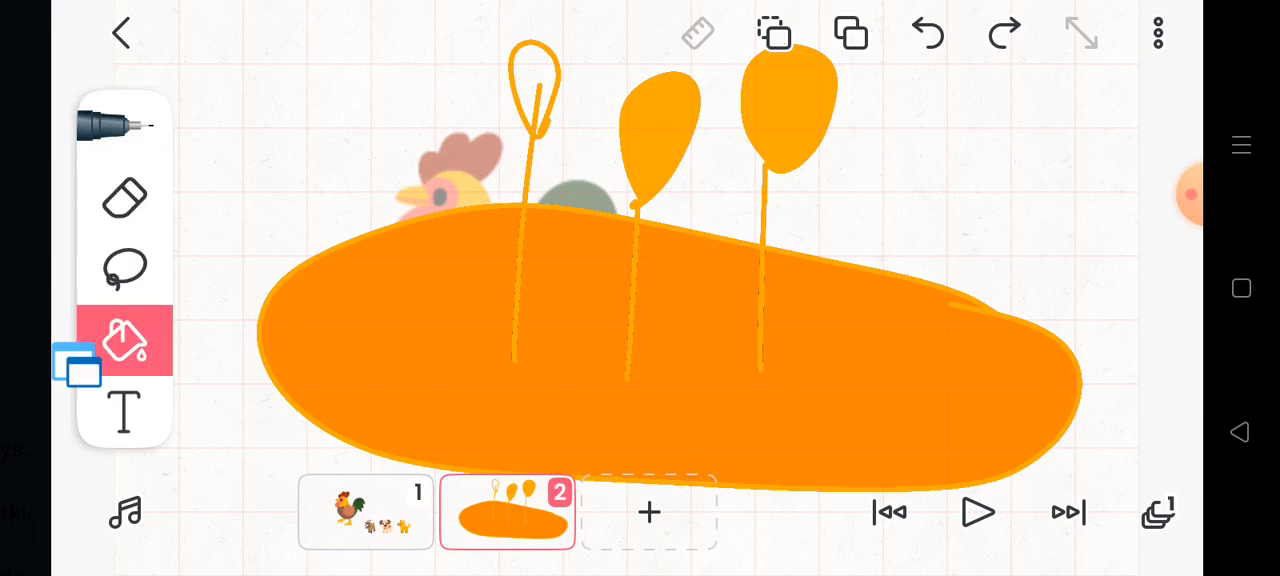
Reselect the Fill tool and return to frame 1 with the hen and animals.
left_click(124, 124)
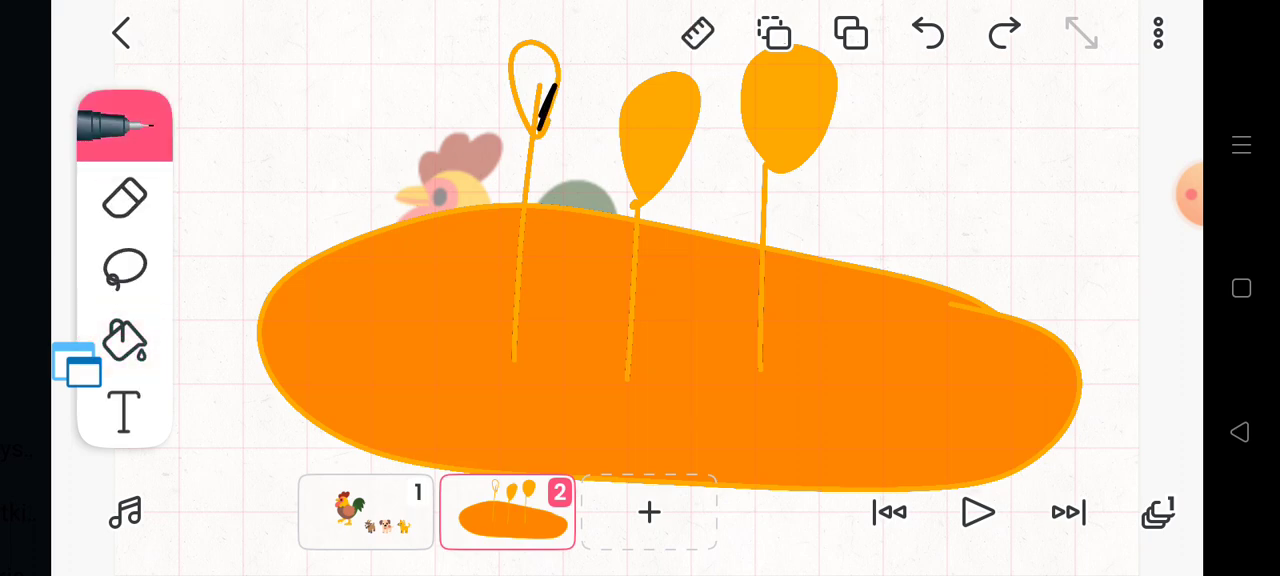
left_click(124, 340)
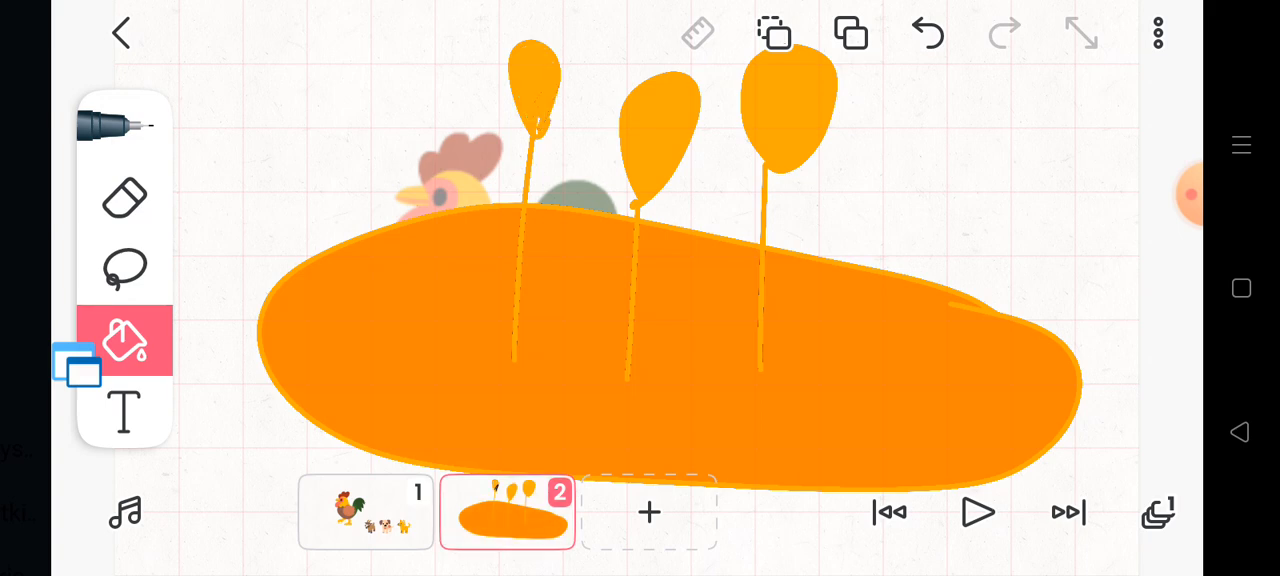
left_click(366, 512)
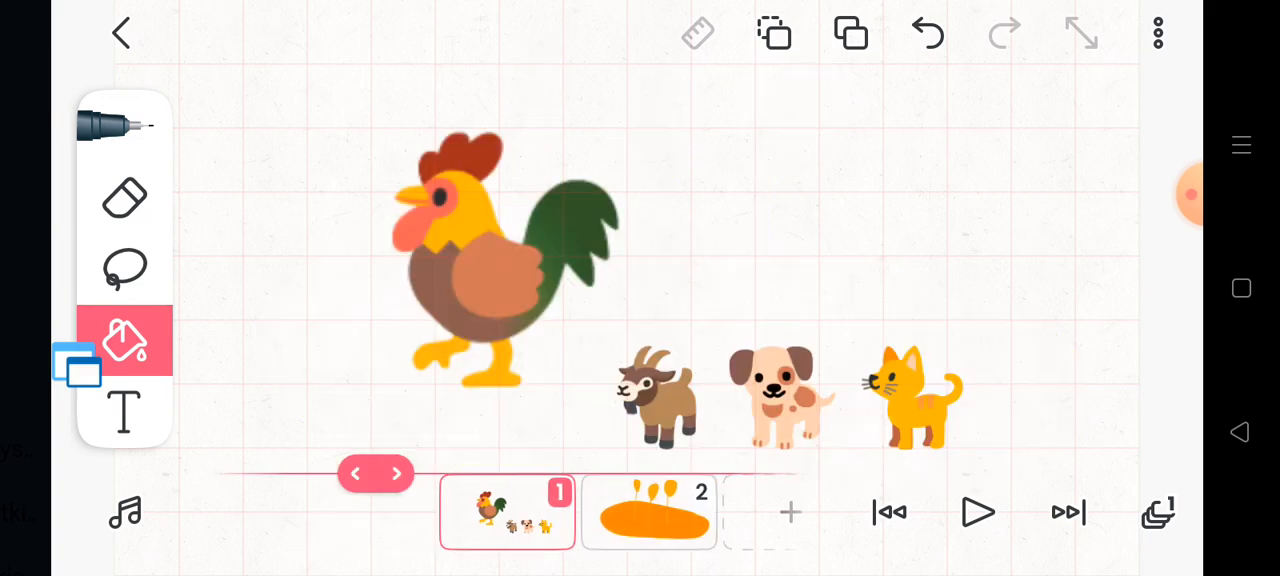
Look over the goat and cat on frame 1, then return to frame 2's loaf.
left_click(375, 473)
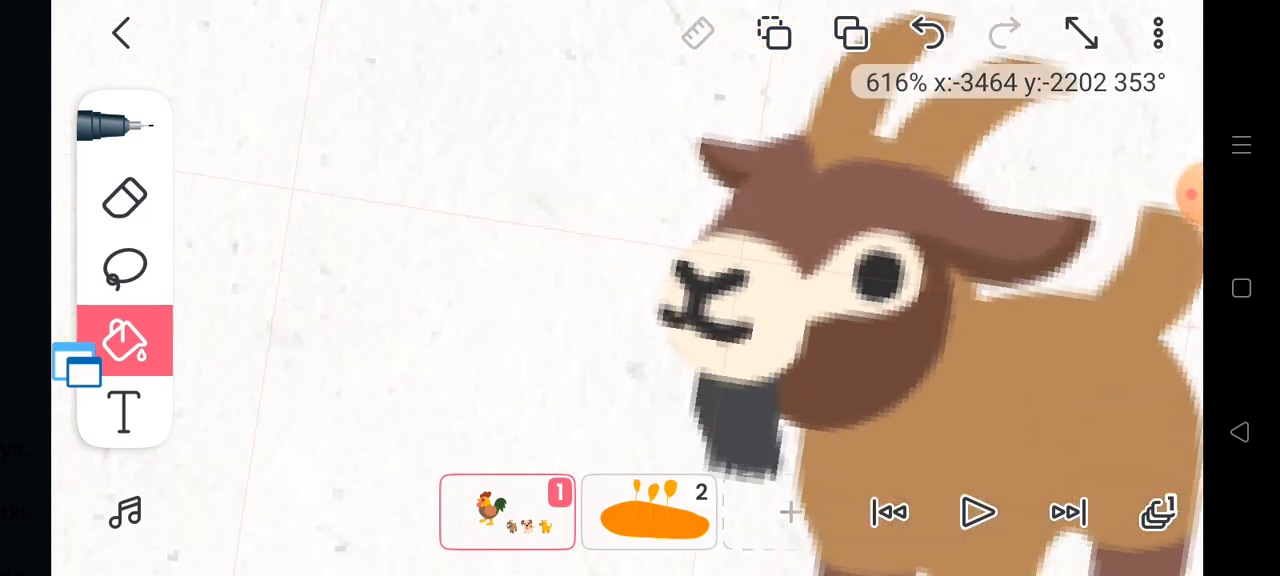
left_click(1081, 33)
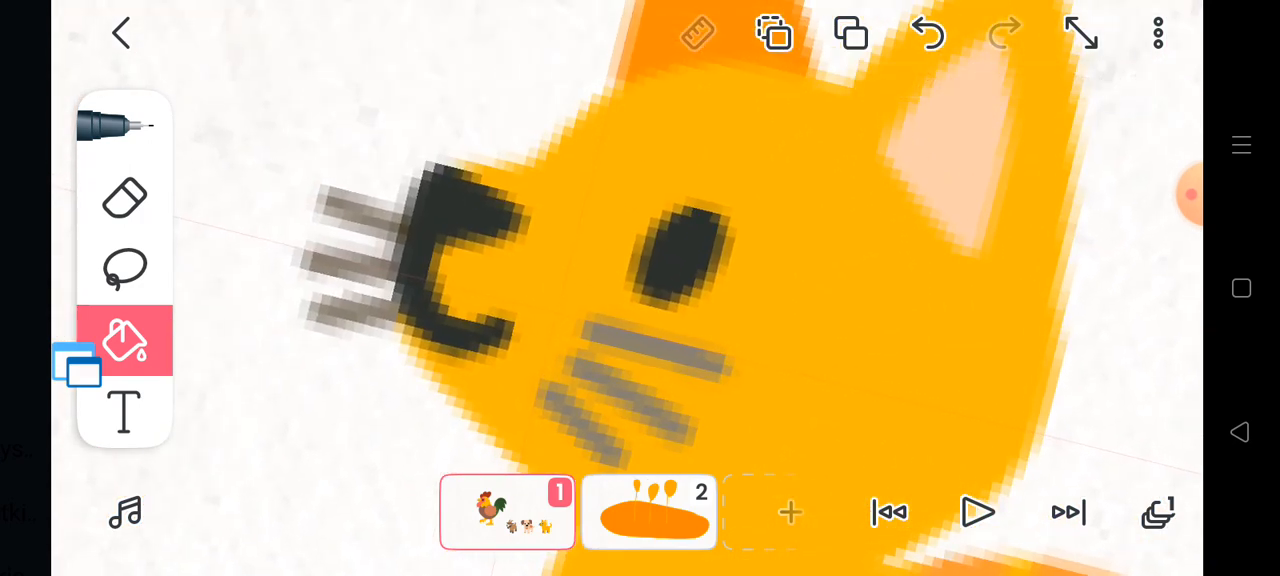
left_click(648, 512)
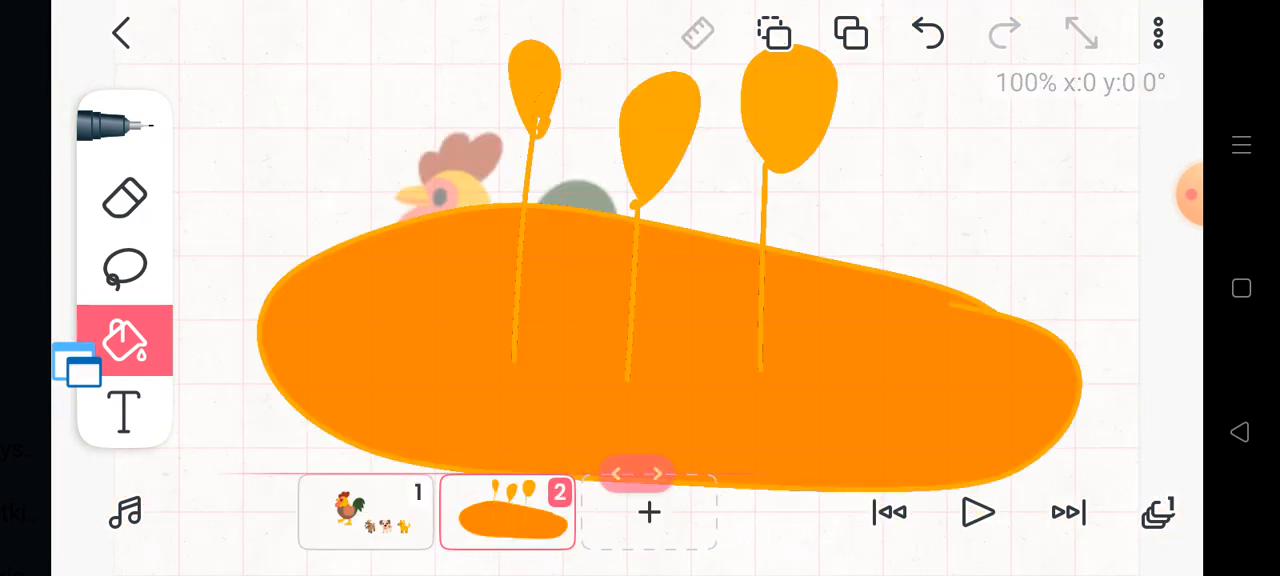
Pick the Lasso tool to scale down the bread on frame 2.
left_click(124, 268)
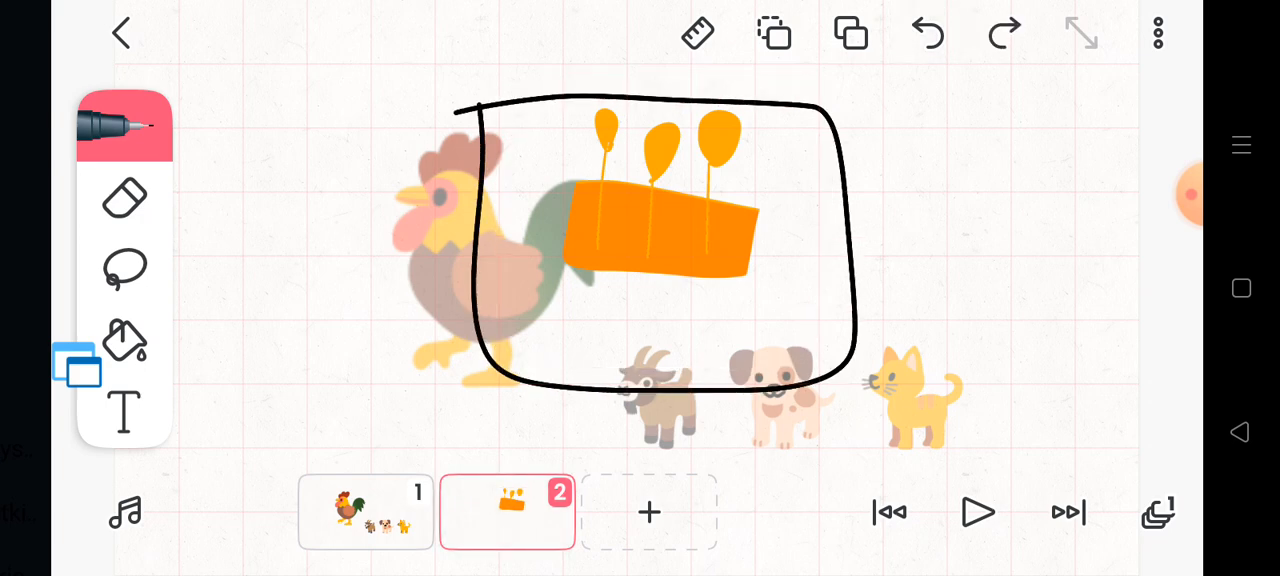
Fill the black rounded outline on frame 2 with solid orange.
left_click(124, 340)
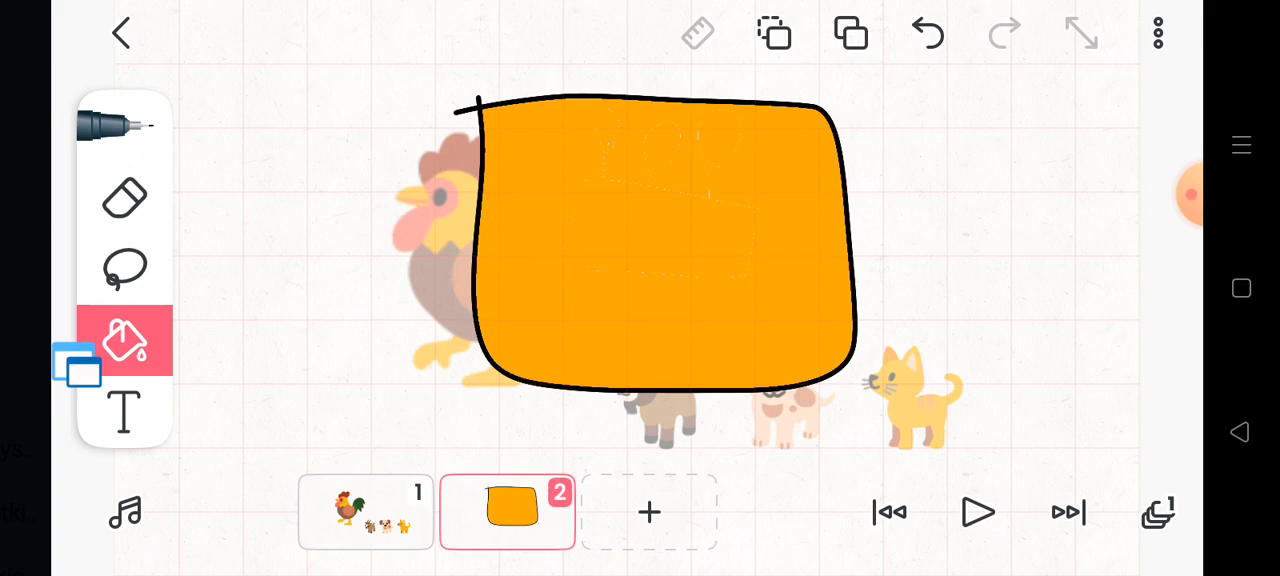
left_click(926, 33)
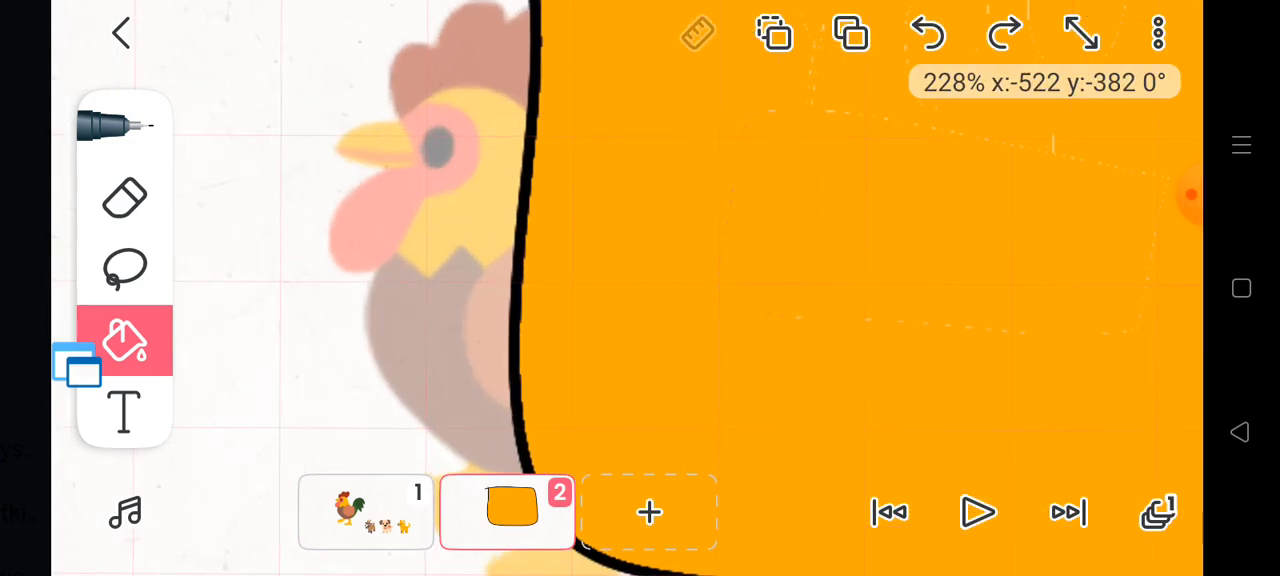
left_click(926, 33)
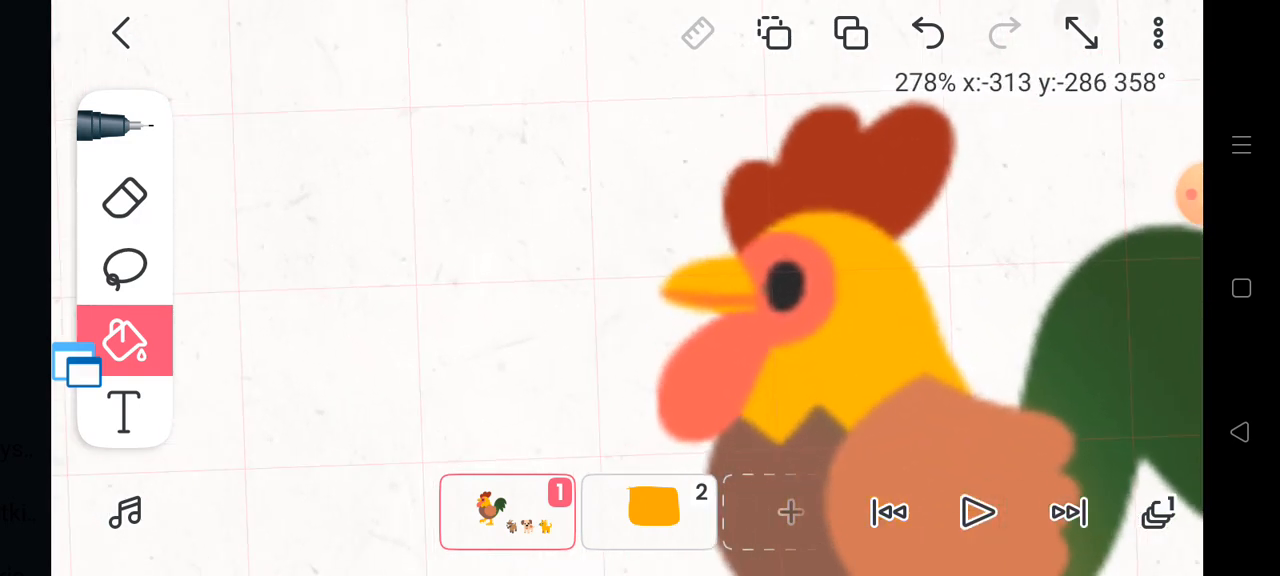
left_click(648, 511)
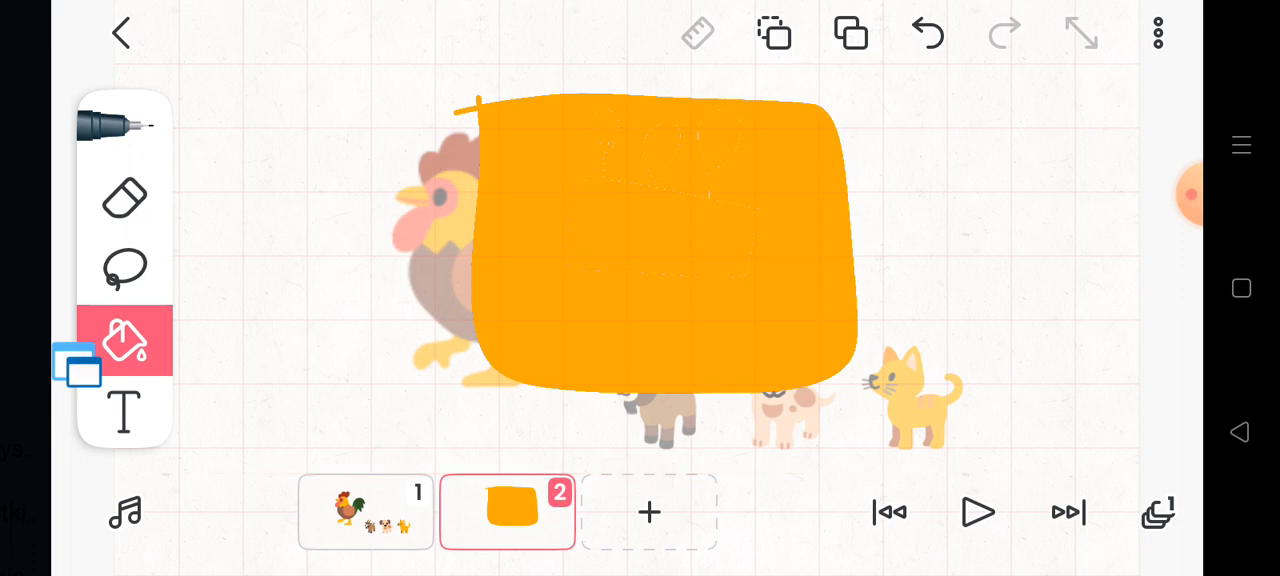
Draw a black sack outline with four corner ears around the orange block.
left_click(1003, 33)
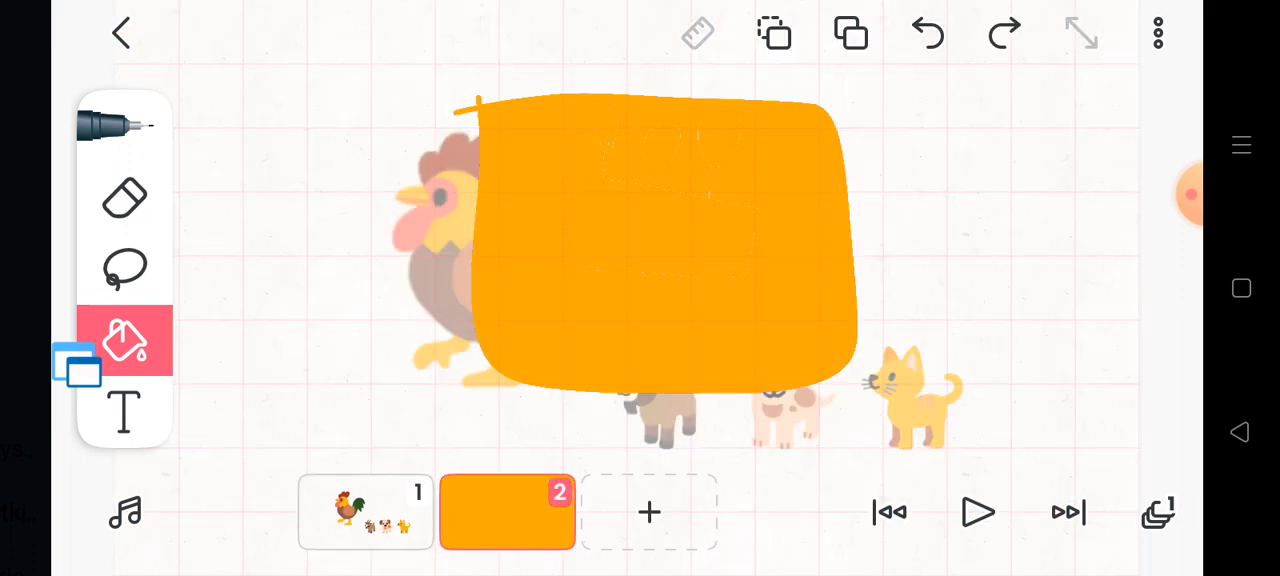
left_click_drag(372, 90, 422, 395)
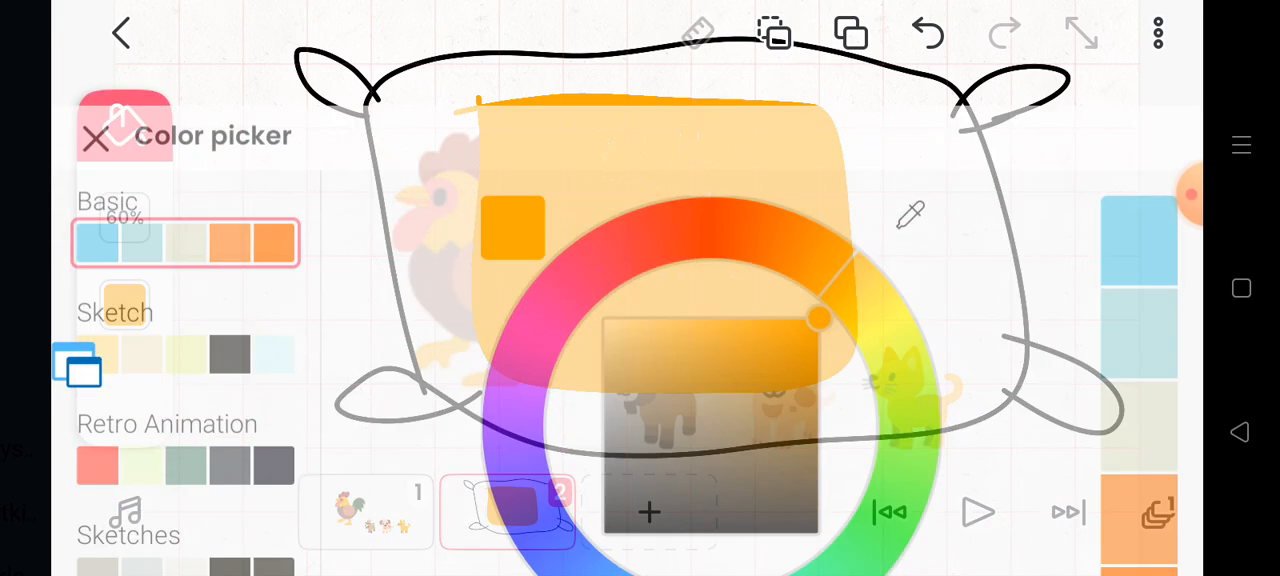
Fill the sack outline on frame 2 with brown, hiding the orange block.
left_click(97, 138)
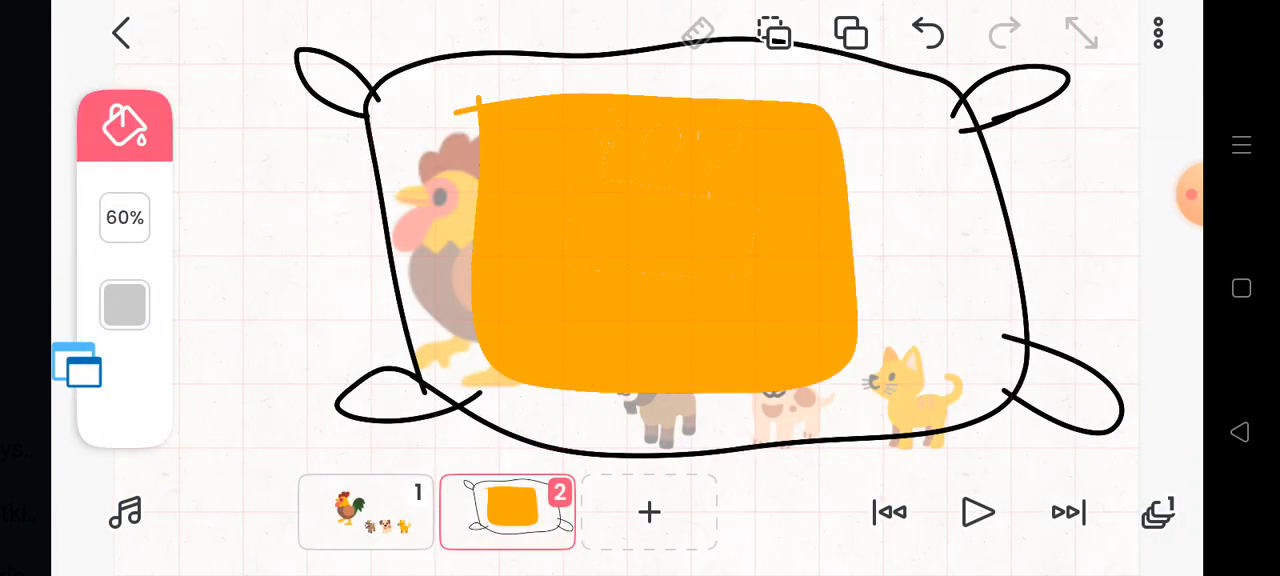
left_click(124, 305)
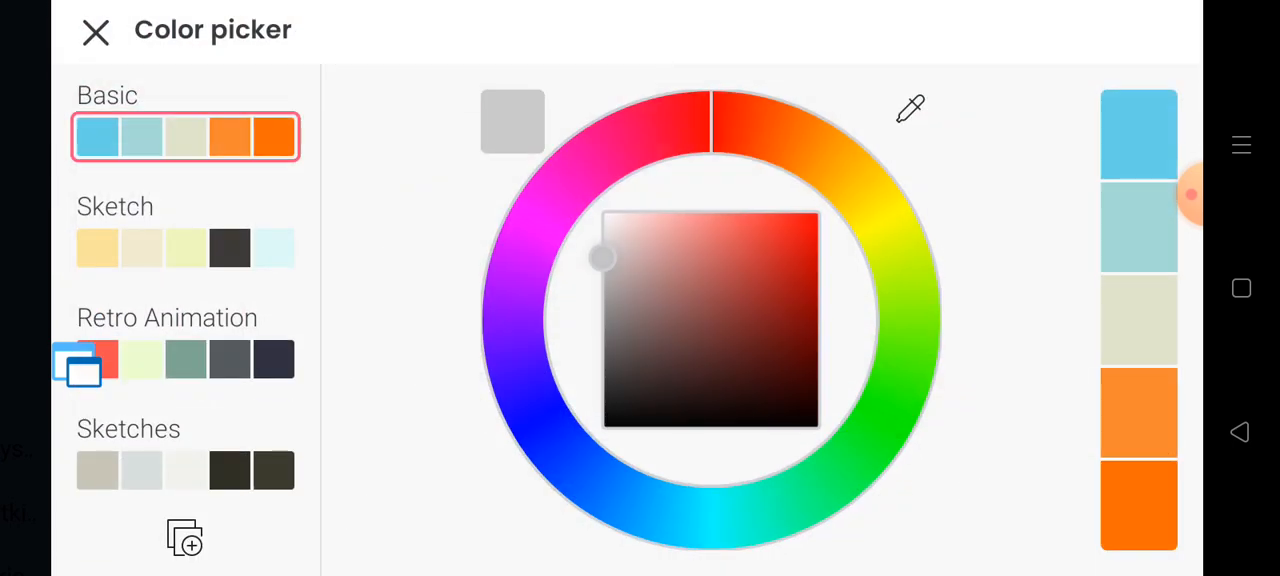
left_click(96, 31)
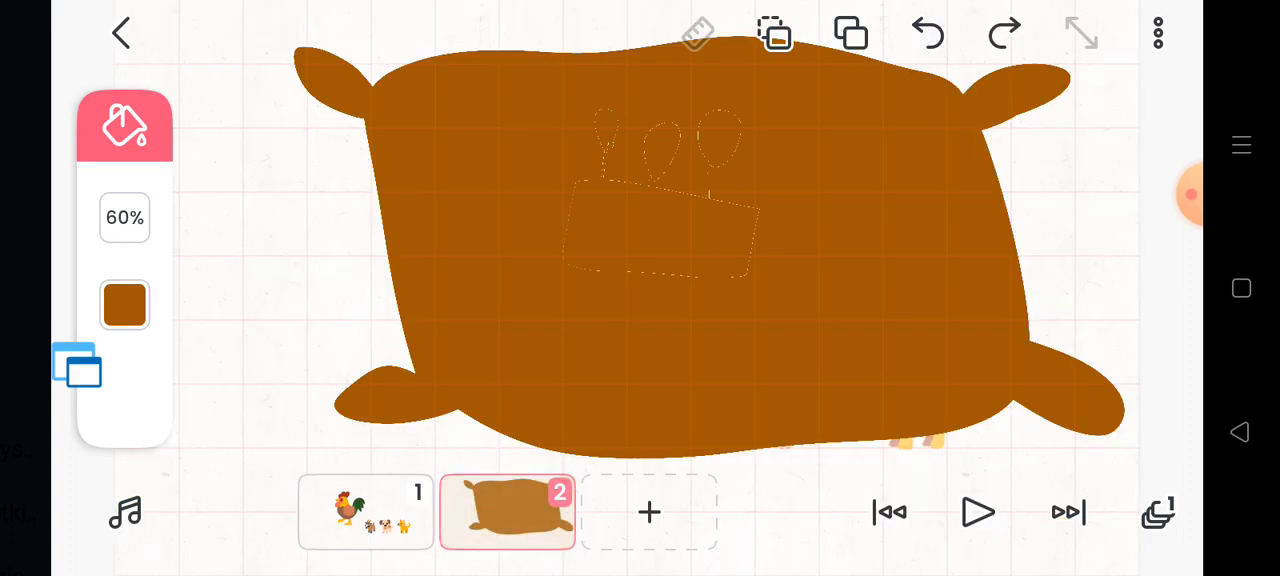
left_click(366, 512)
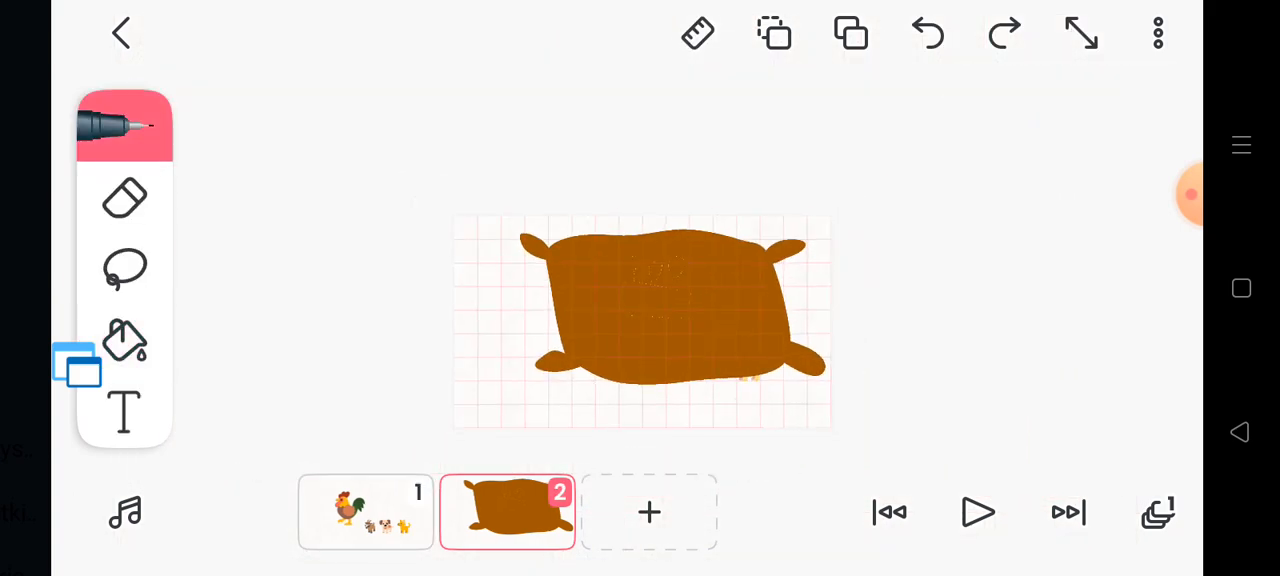
Clear the pillow drawing from frame 2 and draw a bread outline beside the hen.
left_click(124, 268)
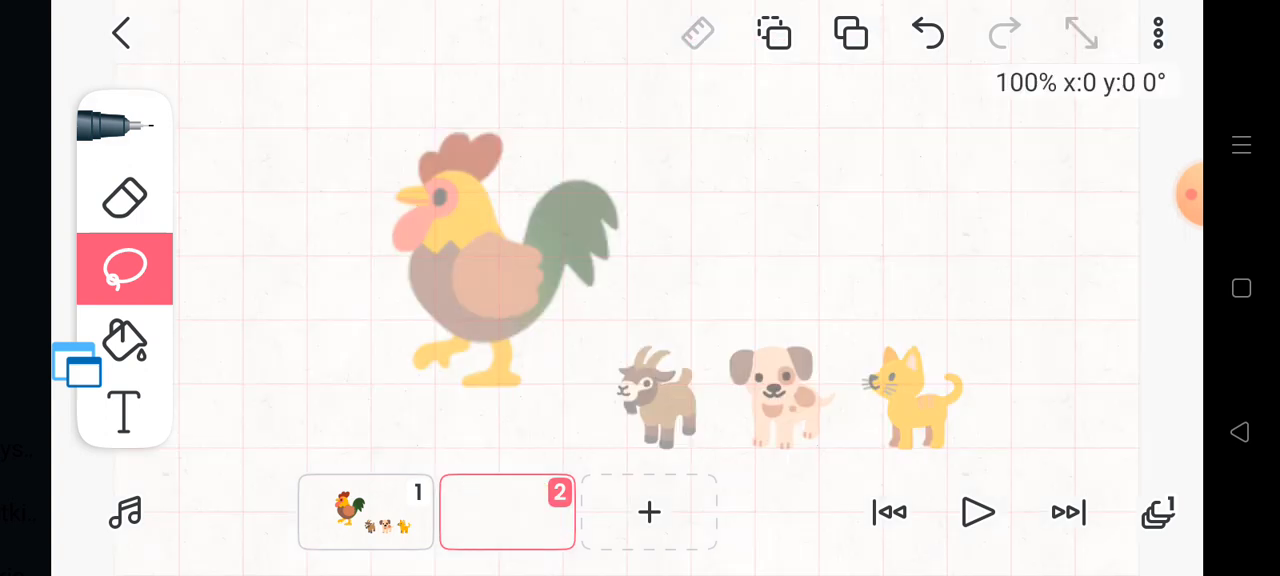
left_click_drag(490, 205, 485, 375)
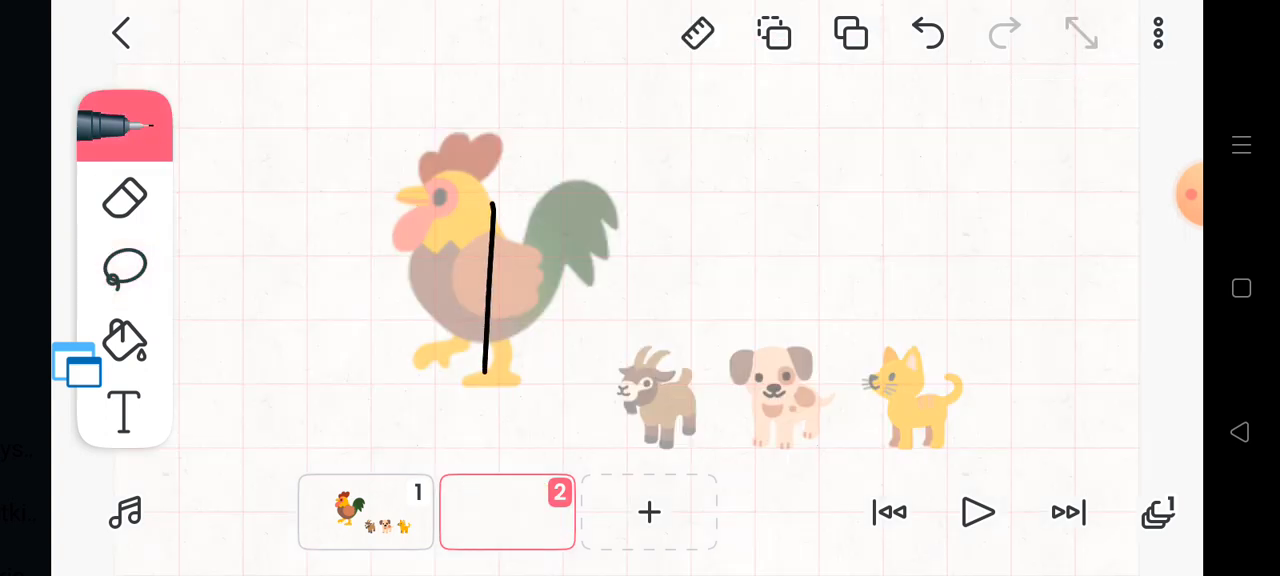
left_click_drag(490, 205, 490, 360)
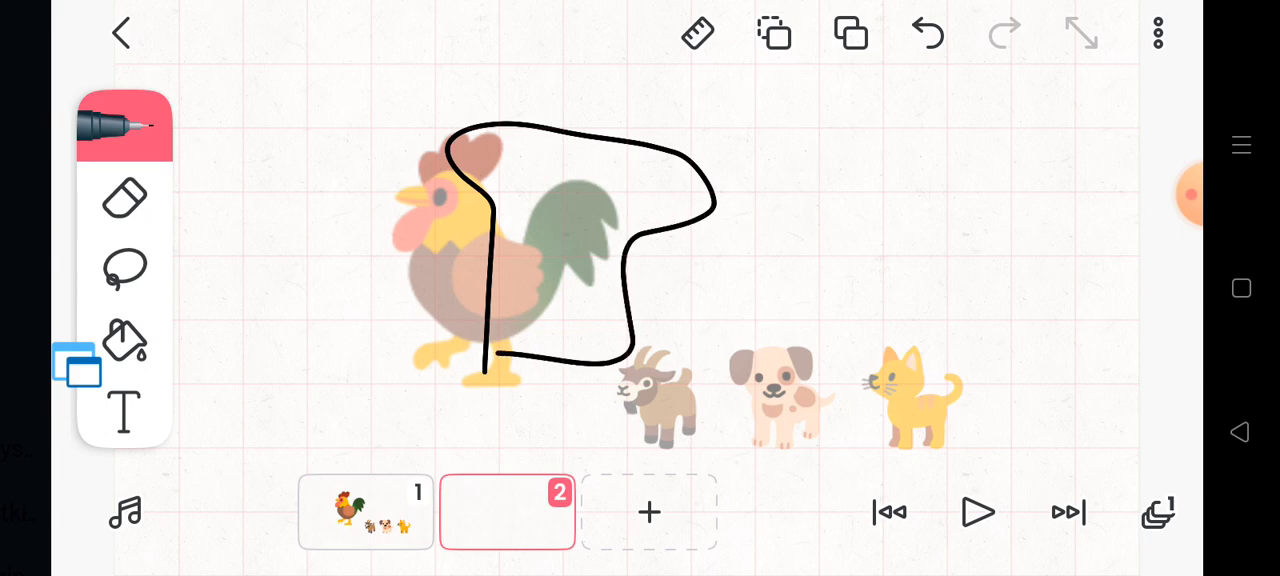
left_click(925, 33)
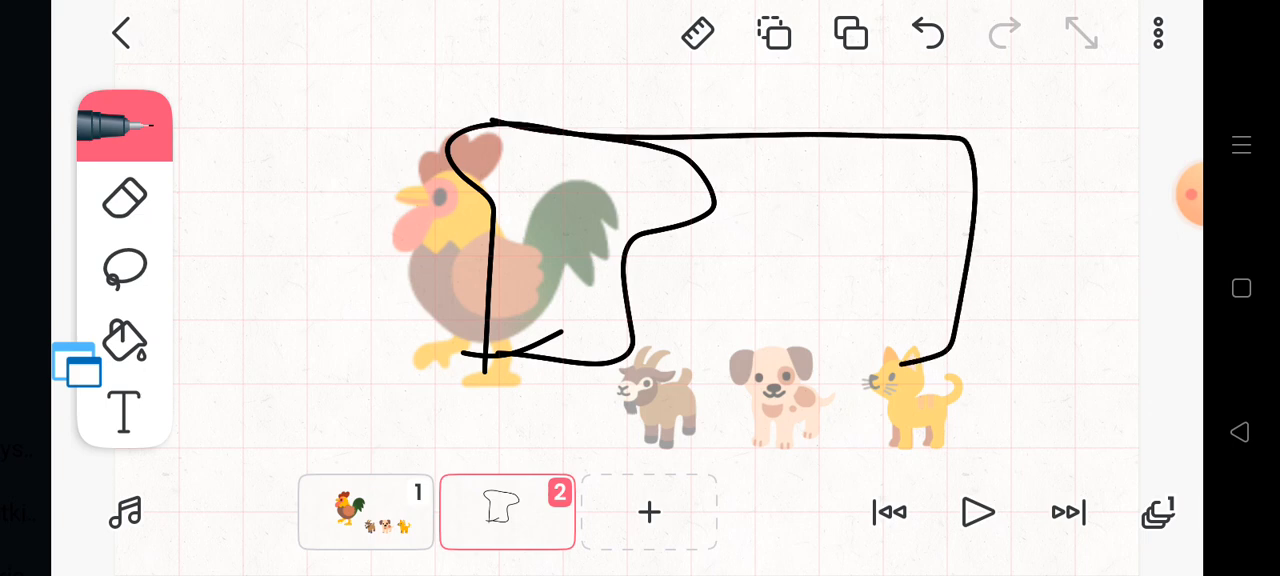
Fill the long bread loaf with solid brown and lasso-select it.
left_click(124, 340)
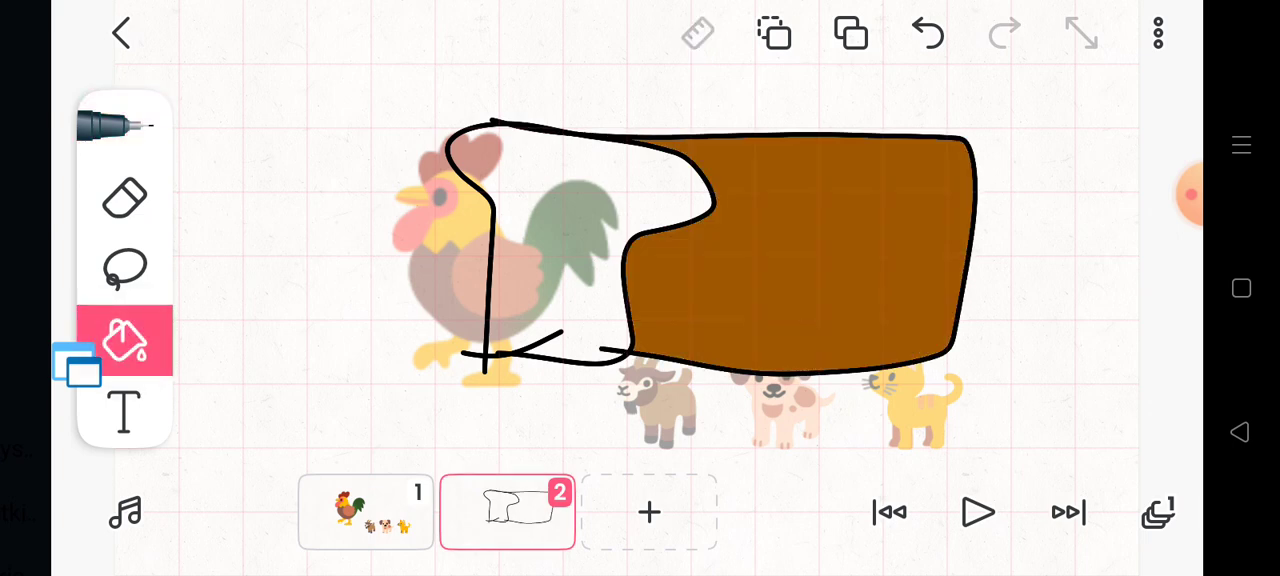
left_click(925, 33)
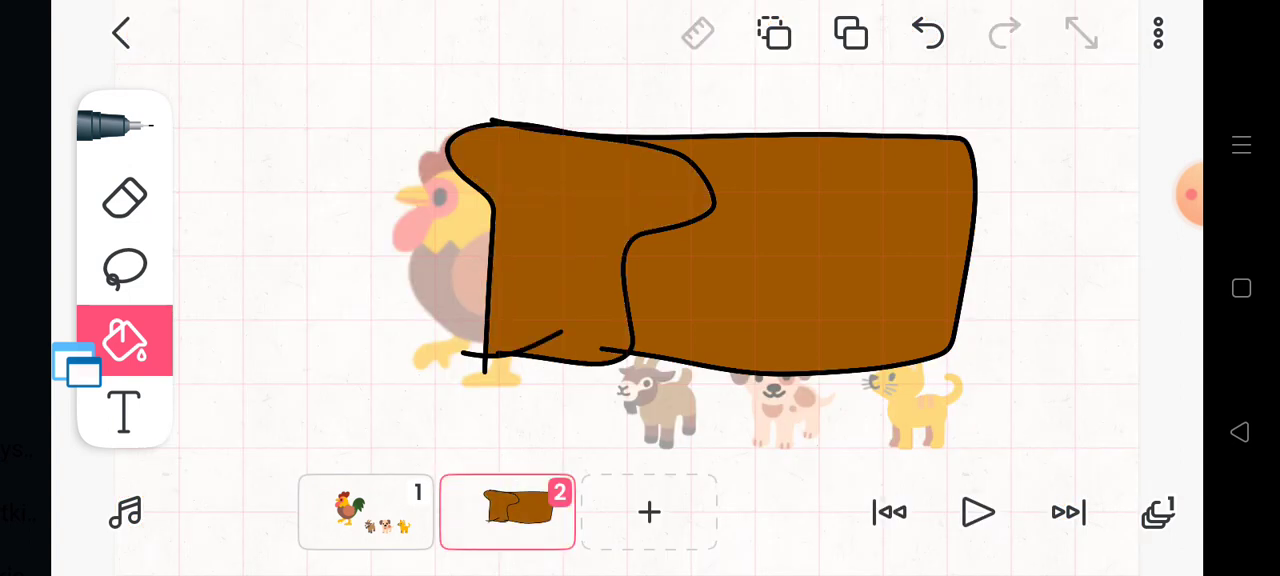
left_click(124, 267)
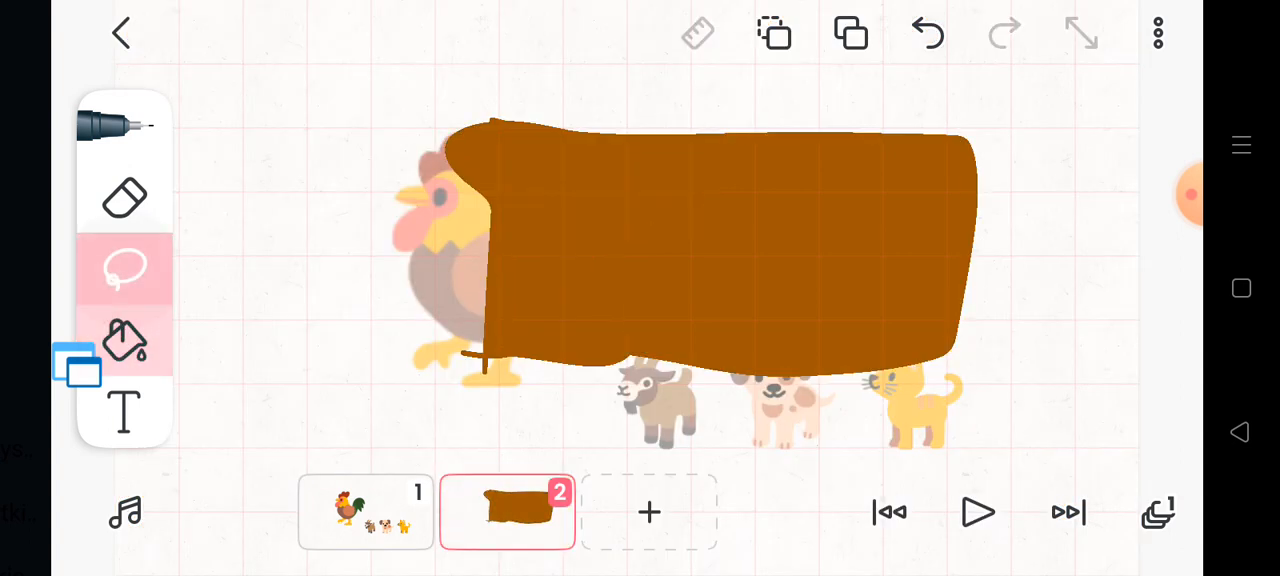
left_click(124, 268)
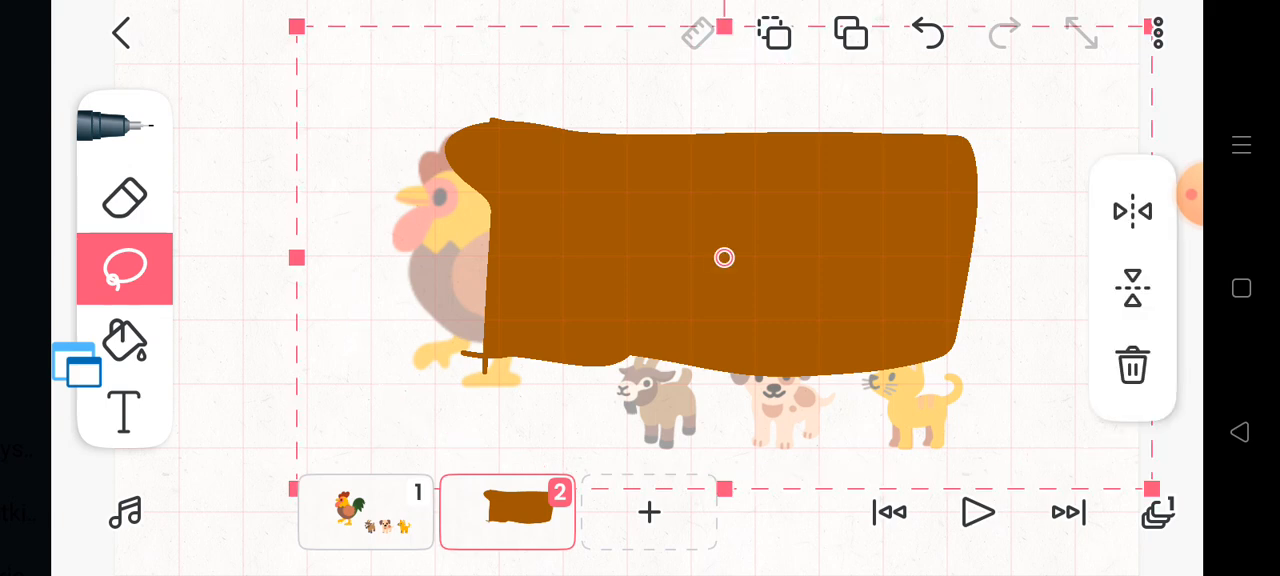
Place a smaller bread copy above the goat, dog and cat, undoing two test pen lines.
left_click(851, 33)
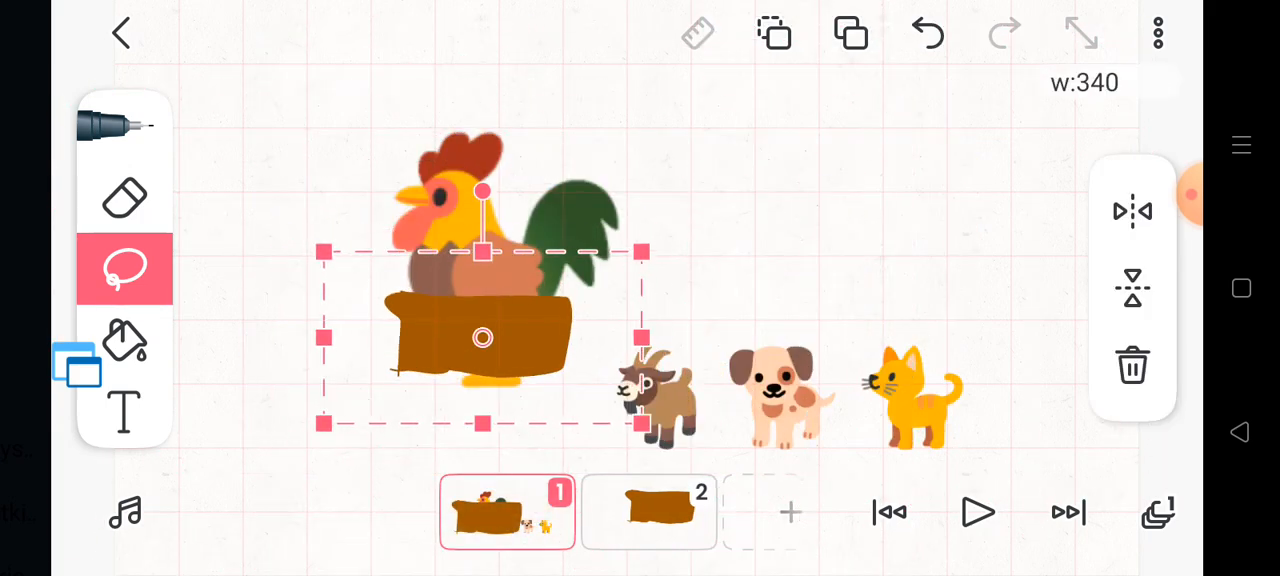
left_click_drag(480, 337, 840, 175)
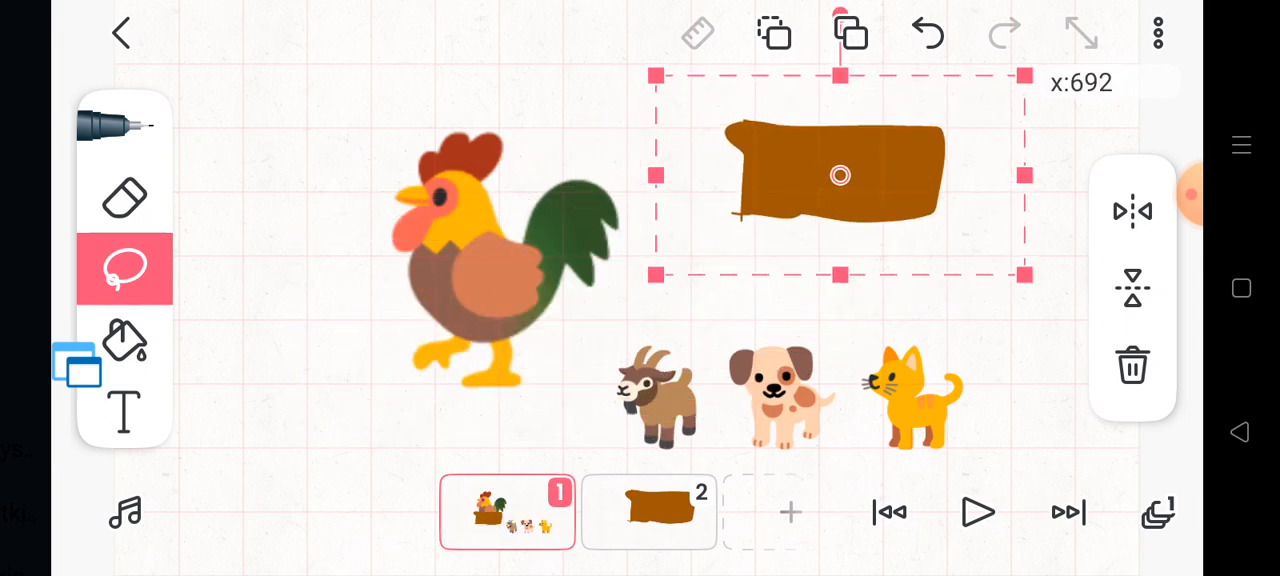
left_click(124, 125)
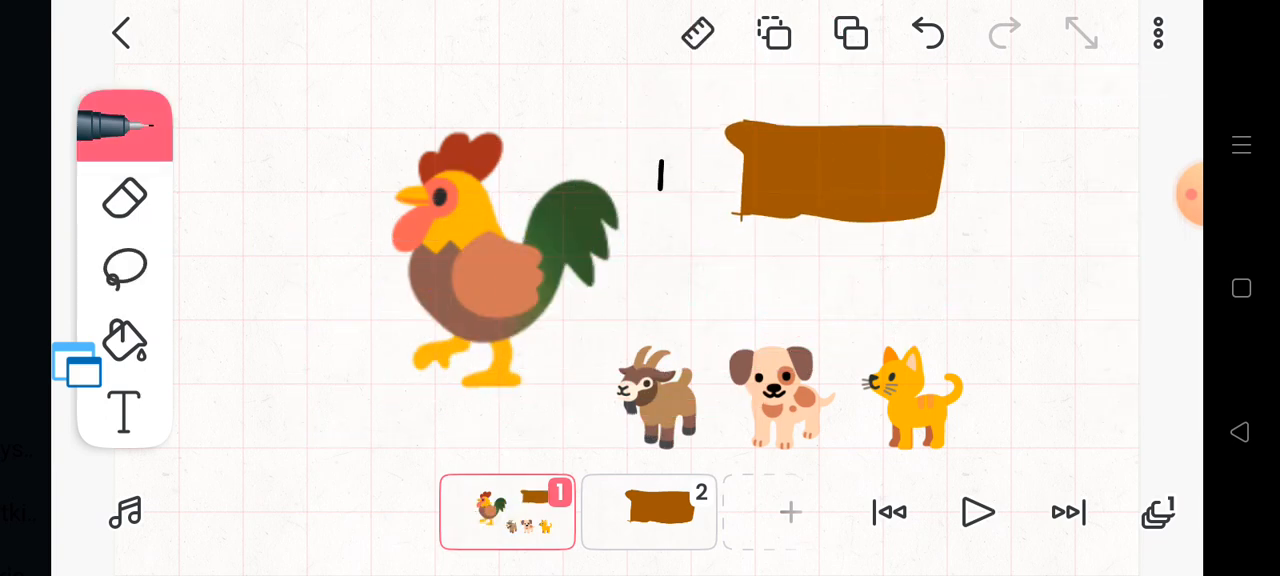
left_click_drag(660, 160, 860, 340)
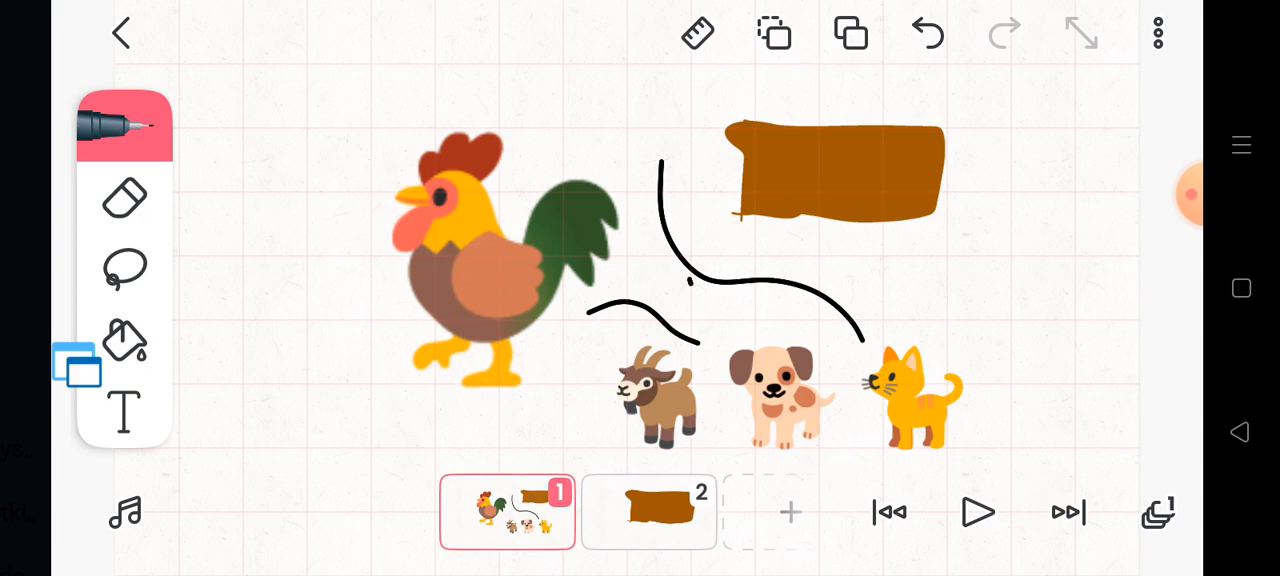
left_click(925, 33)
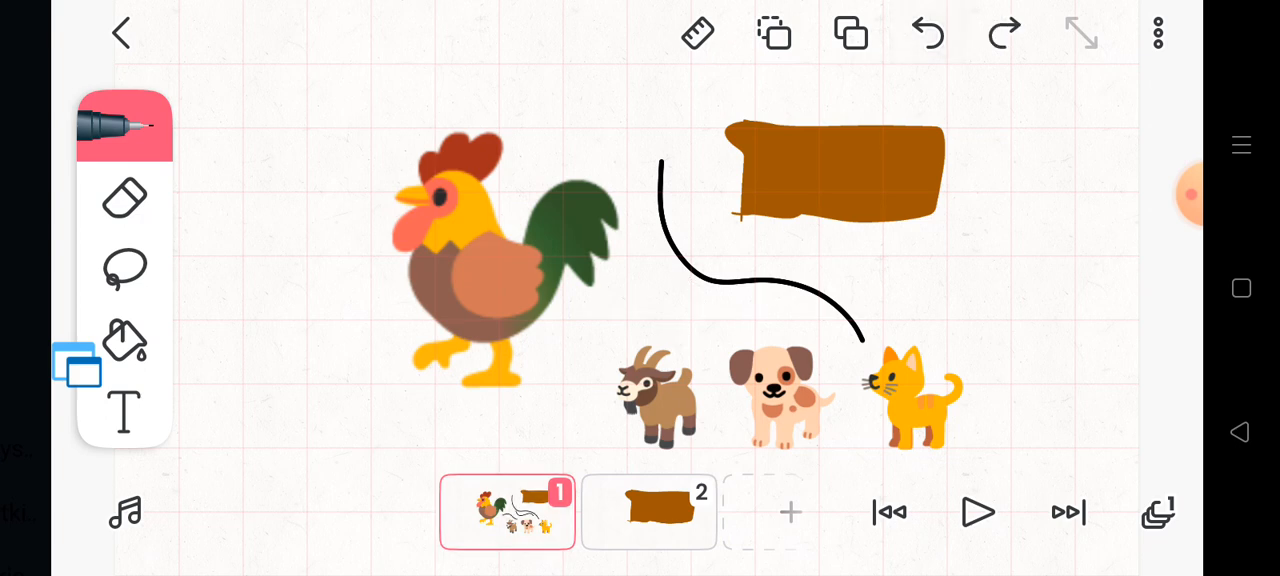
left_click(925, 33)
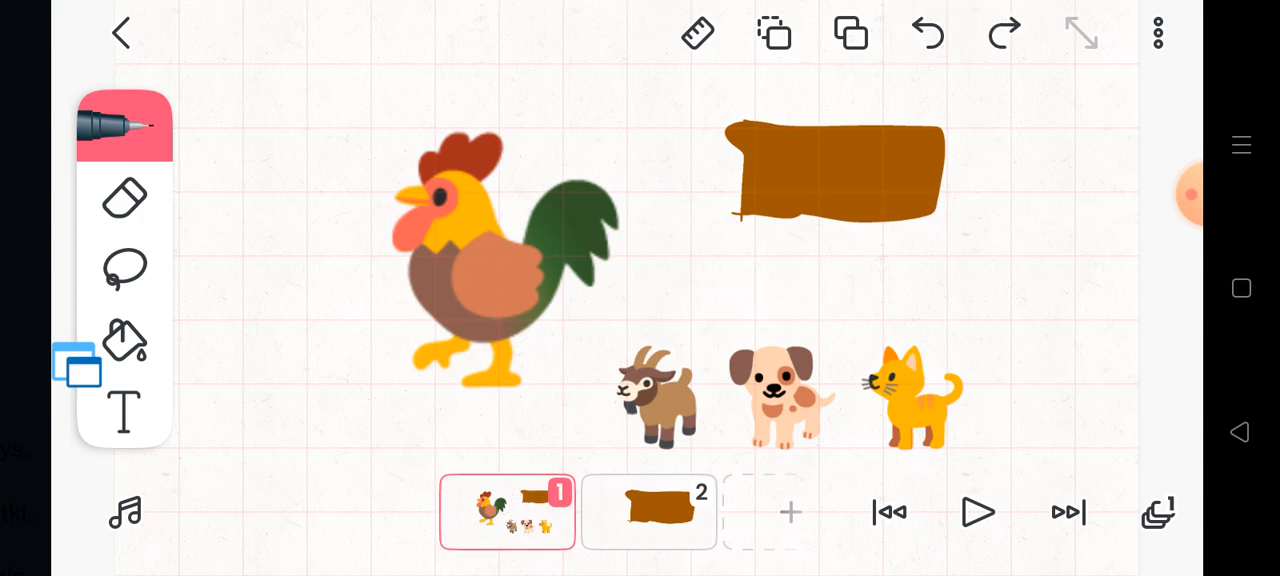
left_click(124, 268)
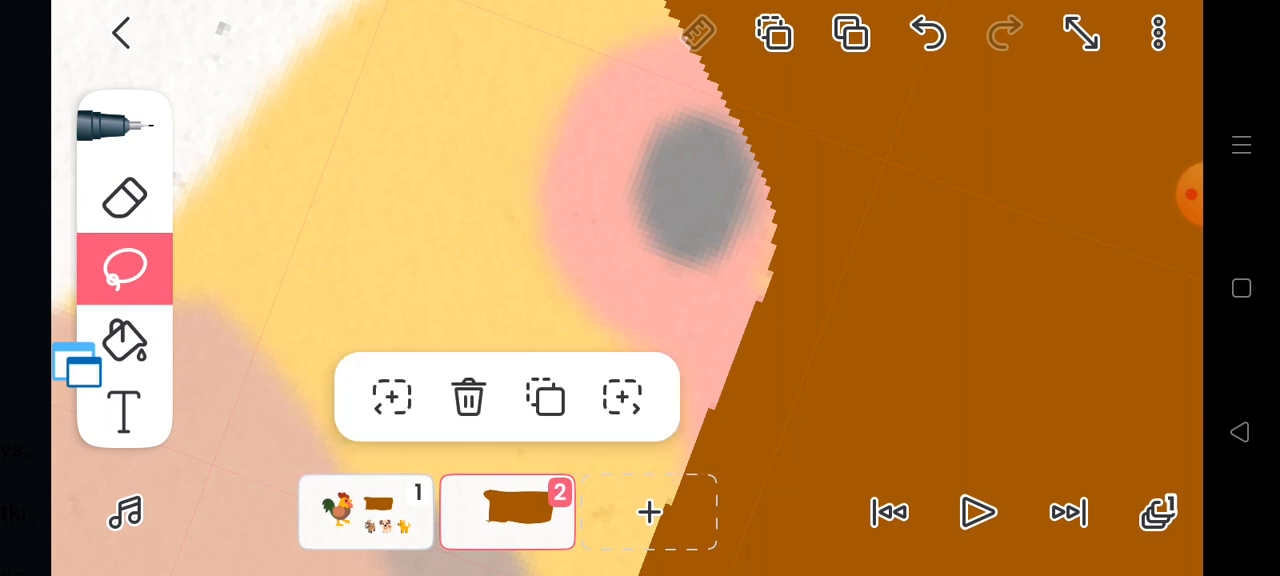
Delete frame 2 with the trash icon, leaving a single frame.
left_click(468, 397)
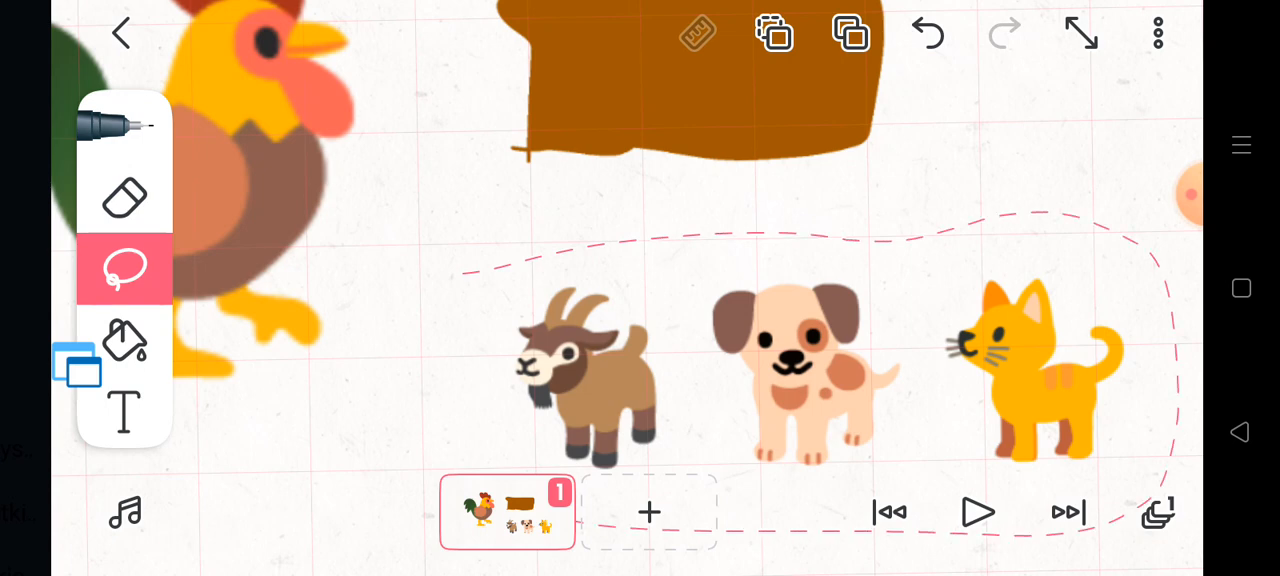
Lasso a chunk of the bread, cut it away and drag it onto the hen.
left_click(810, 370)
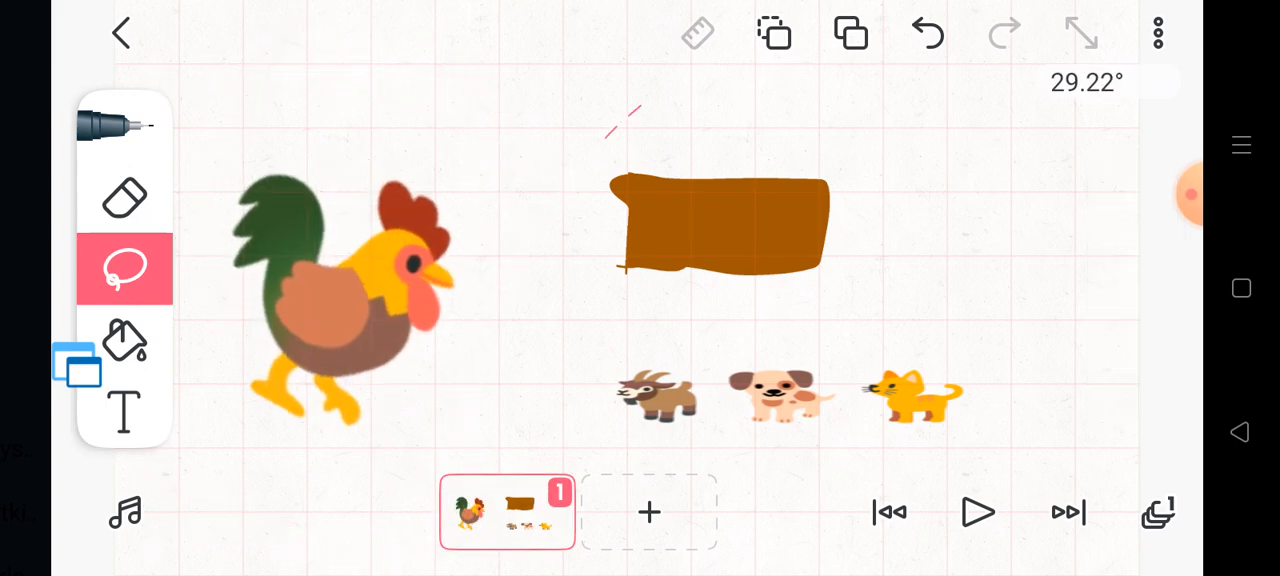
left_click(710, 225)
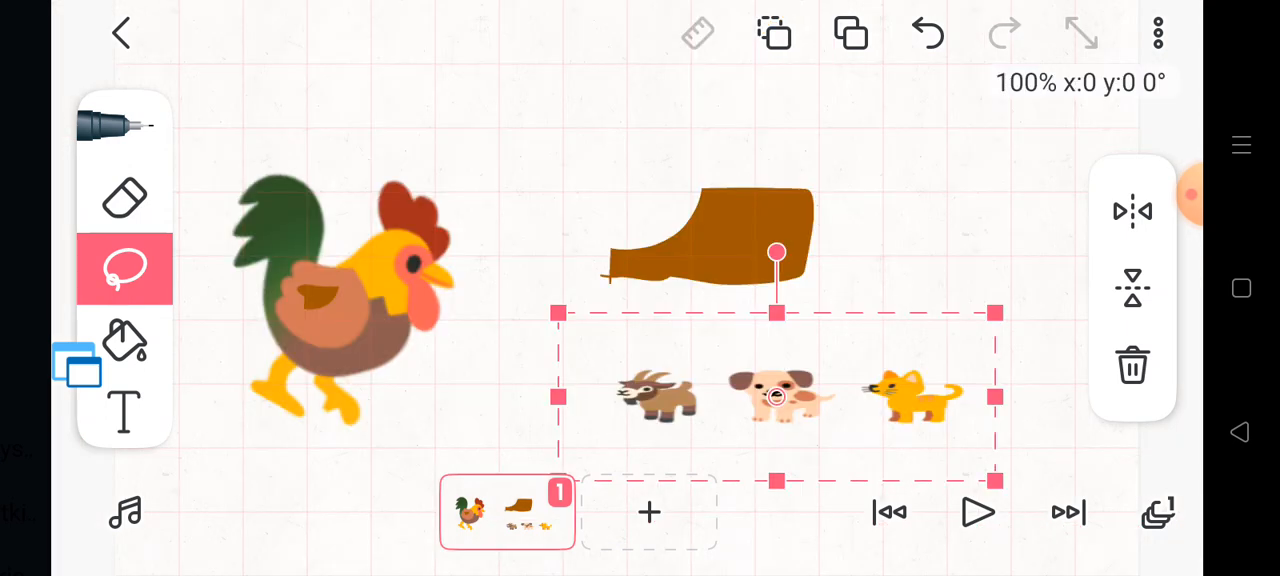
left_click_drag(778, 312, 778, 230)
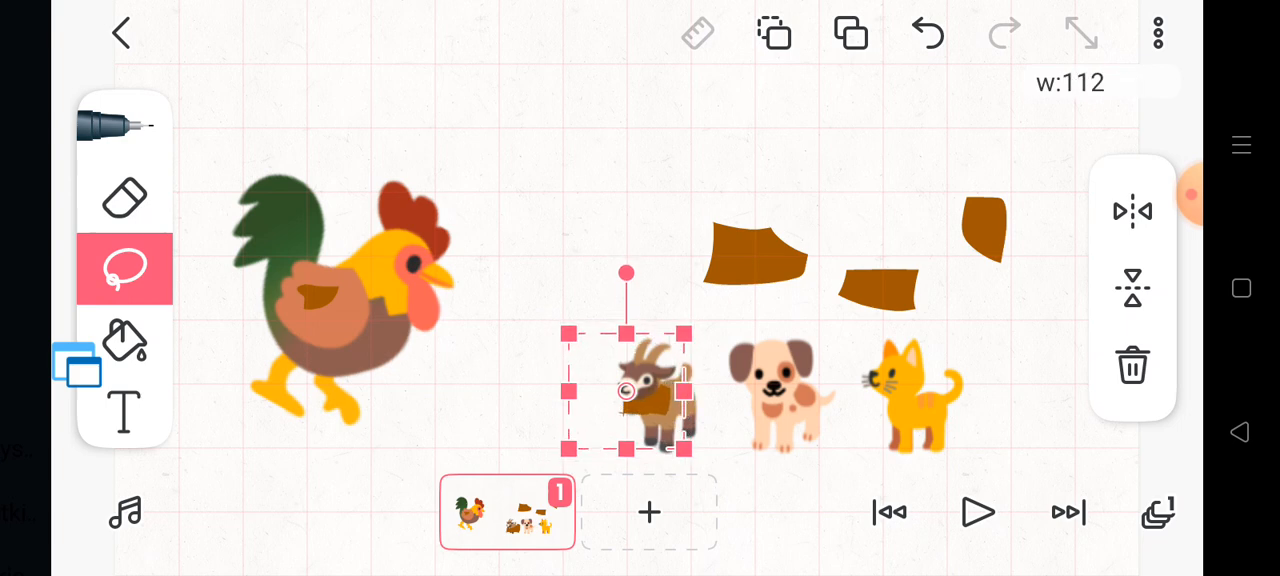
Fit one bread chunk onto the goat and drag another onto the dog.
left_click_drag(625, 395, 648, 400)
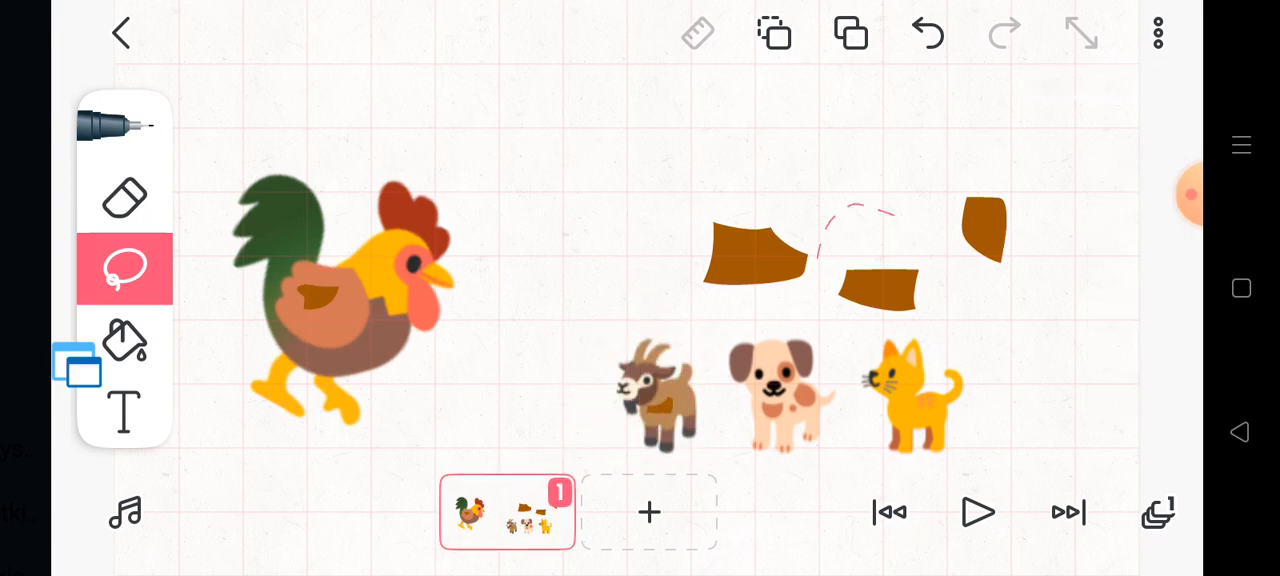
left_click(870, 280)
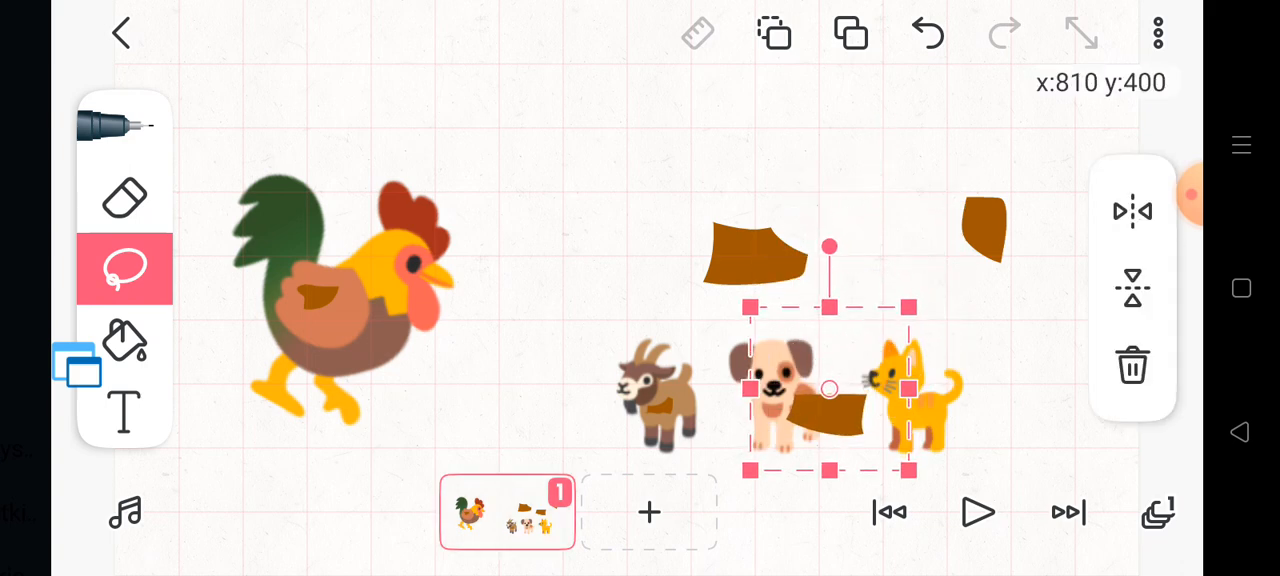
left_click_drag(830, 390, 783, 390)
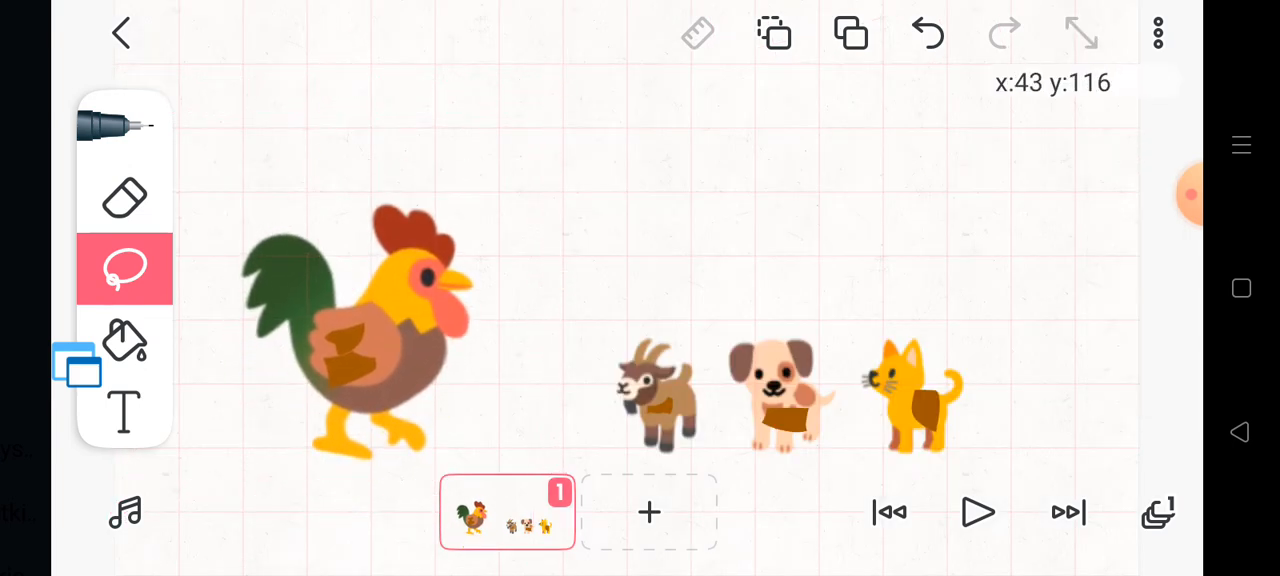
Insert the text 'TheEnd' above the animals with the Text tool.
left_click(124, 413)
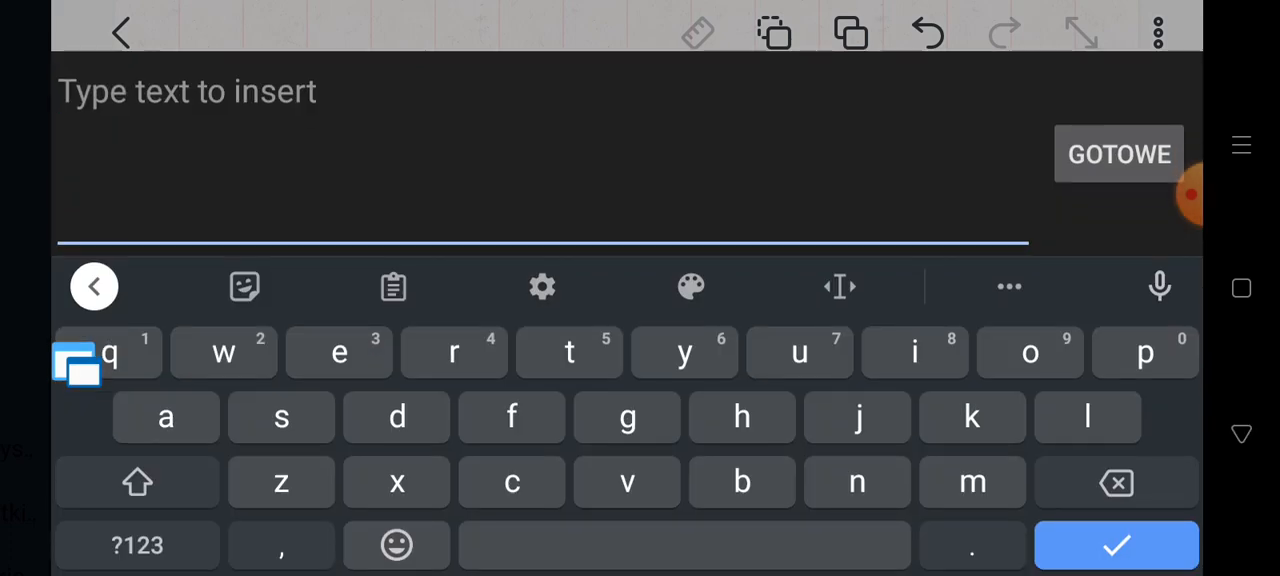
type("The")
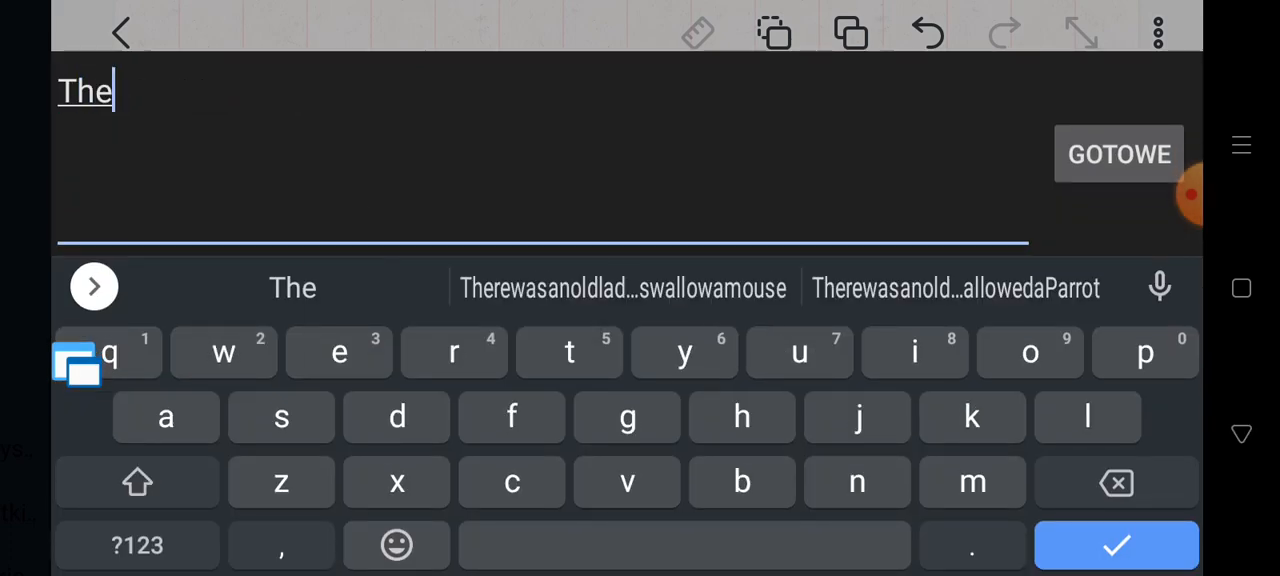
type("End")
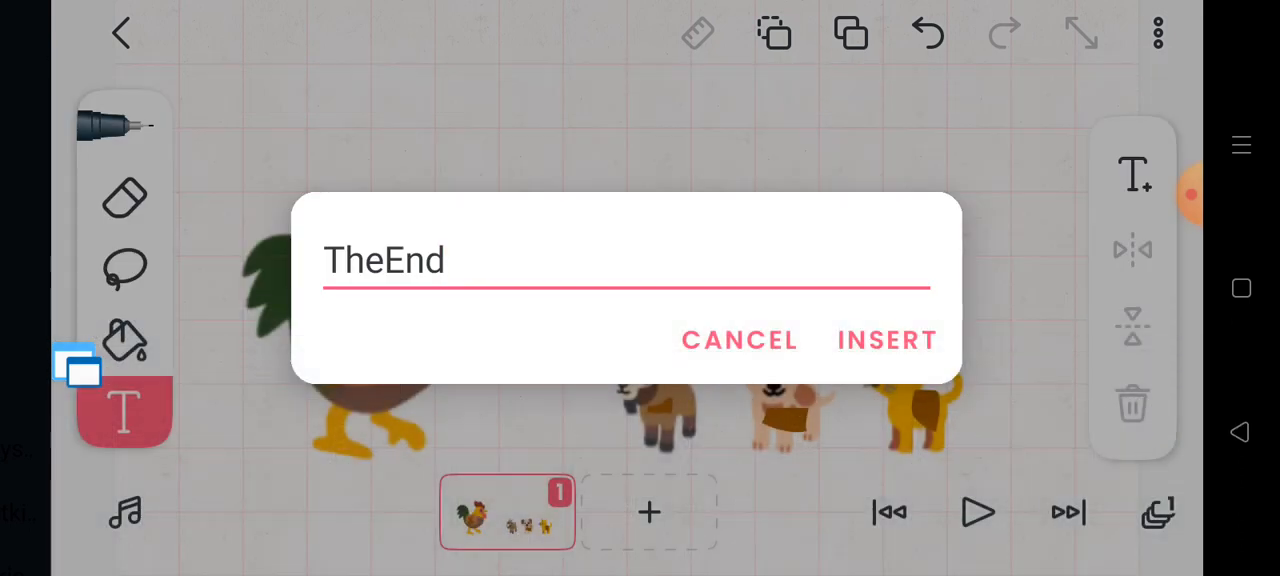
left_click(886, 340)
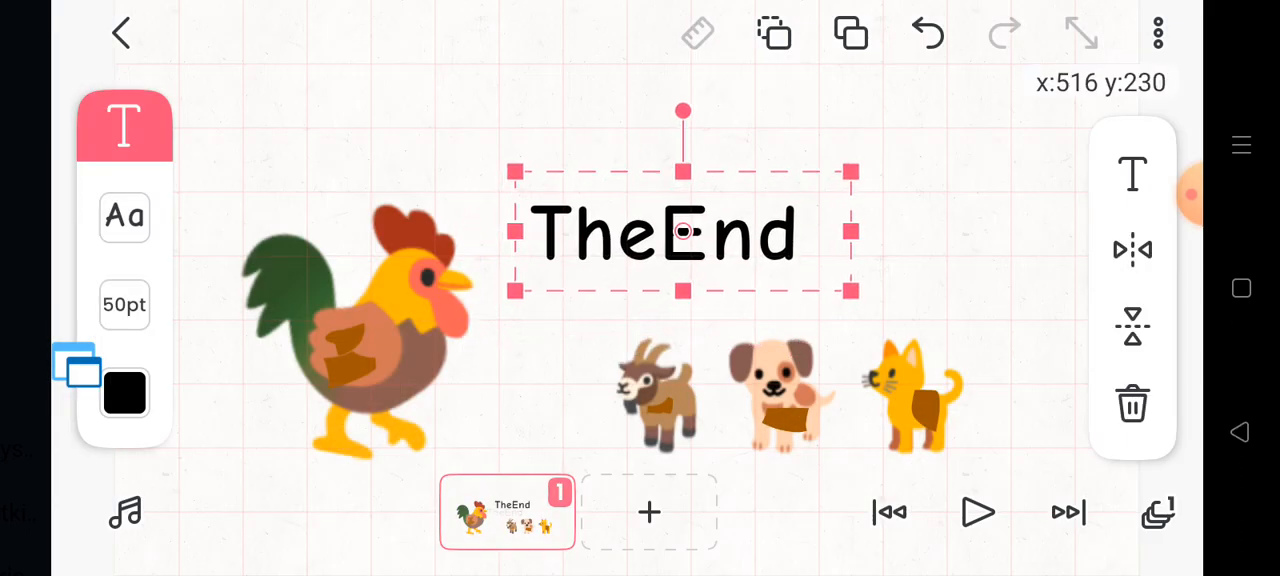